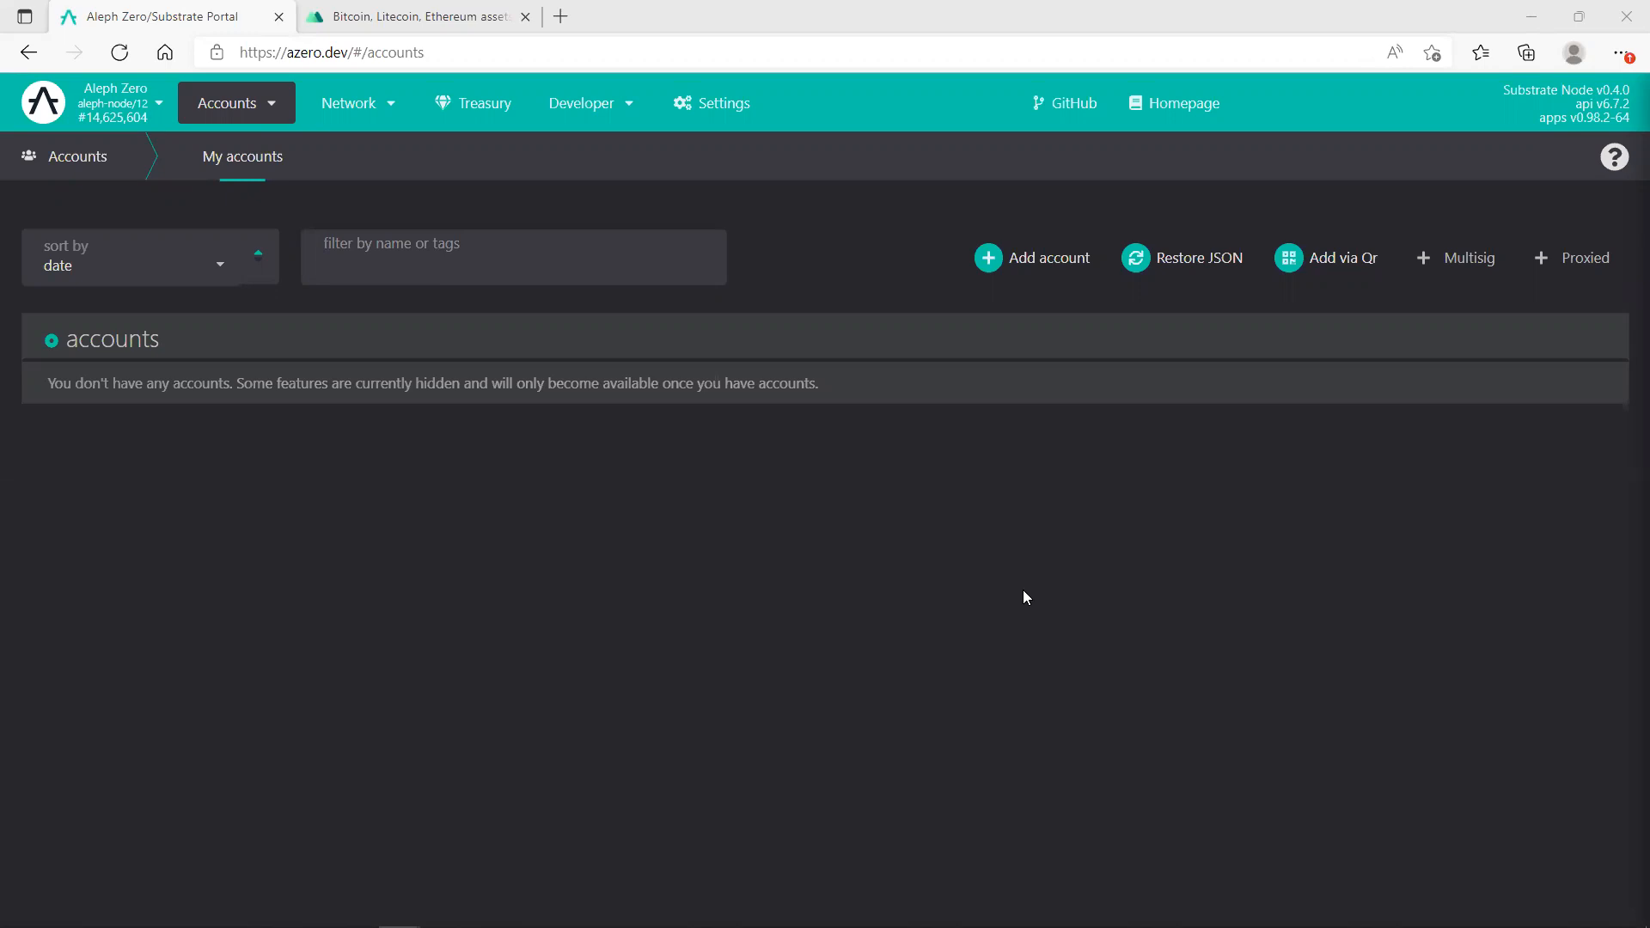
{"action": "mouse_move", "coordinate": [1011, 523]}
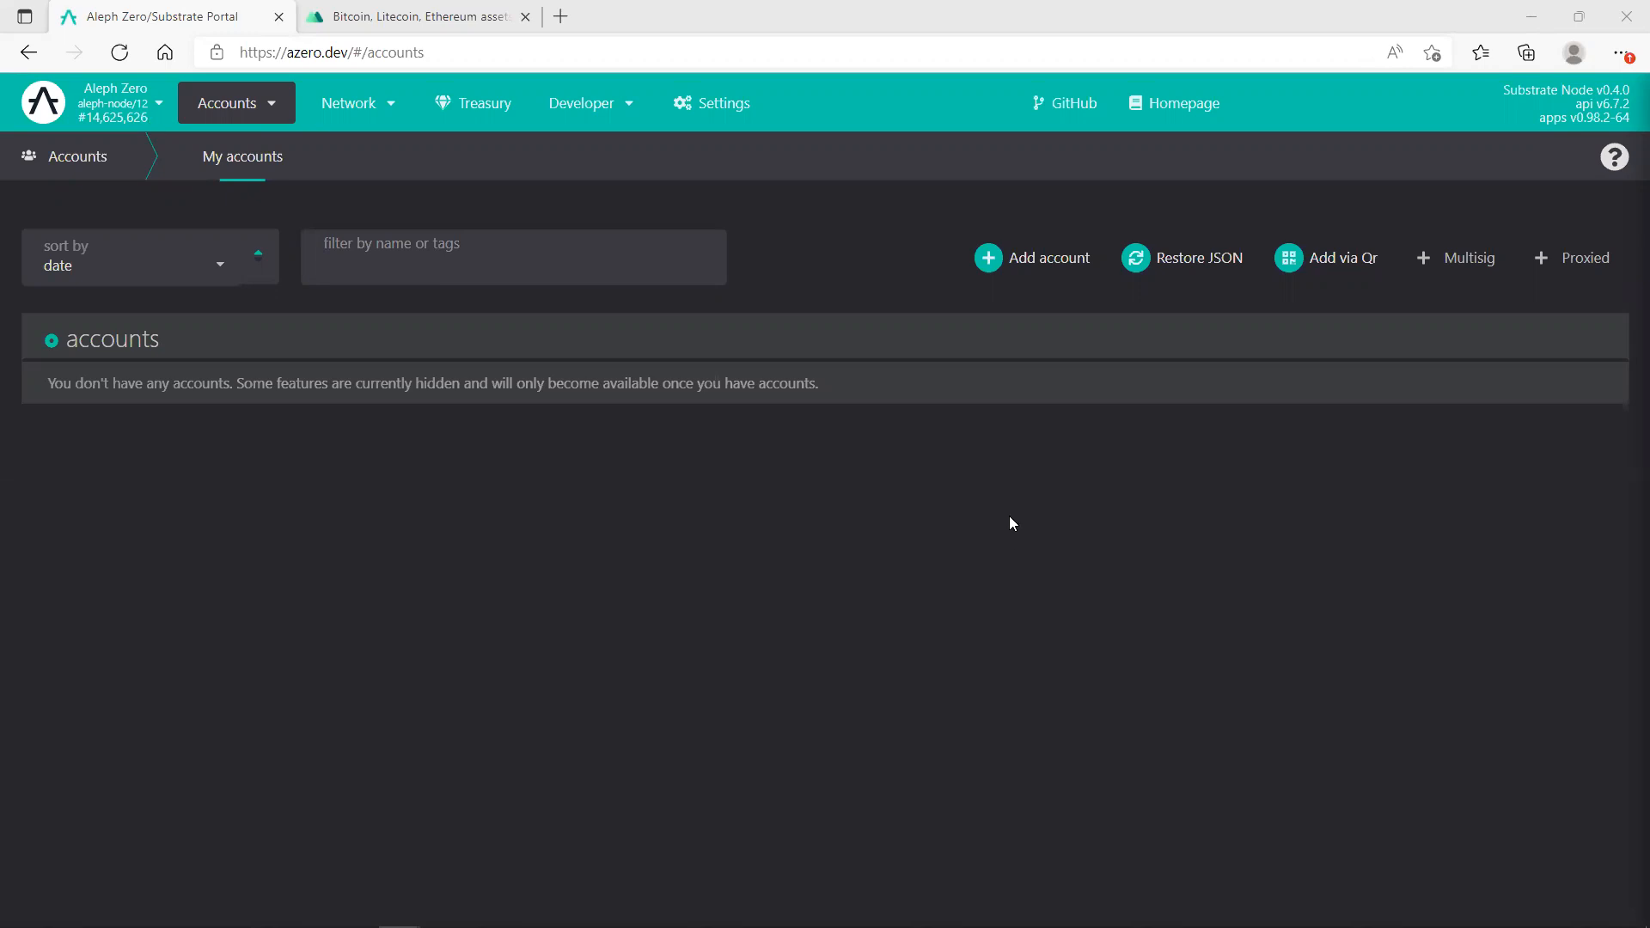
{"action": "mouse_move", "coordinate": [951, 544]}
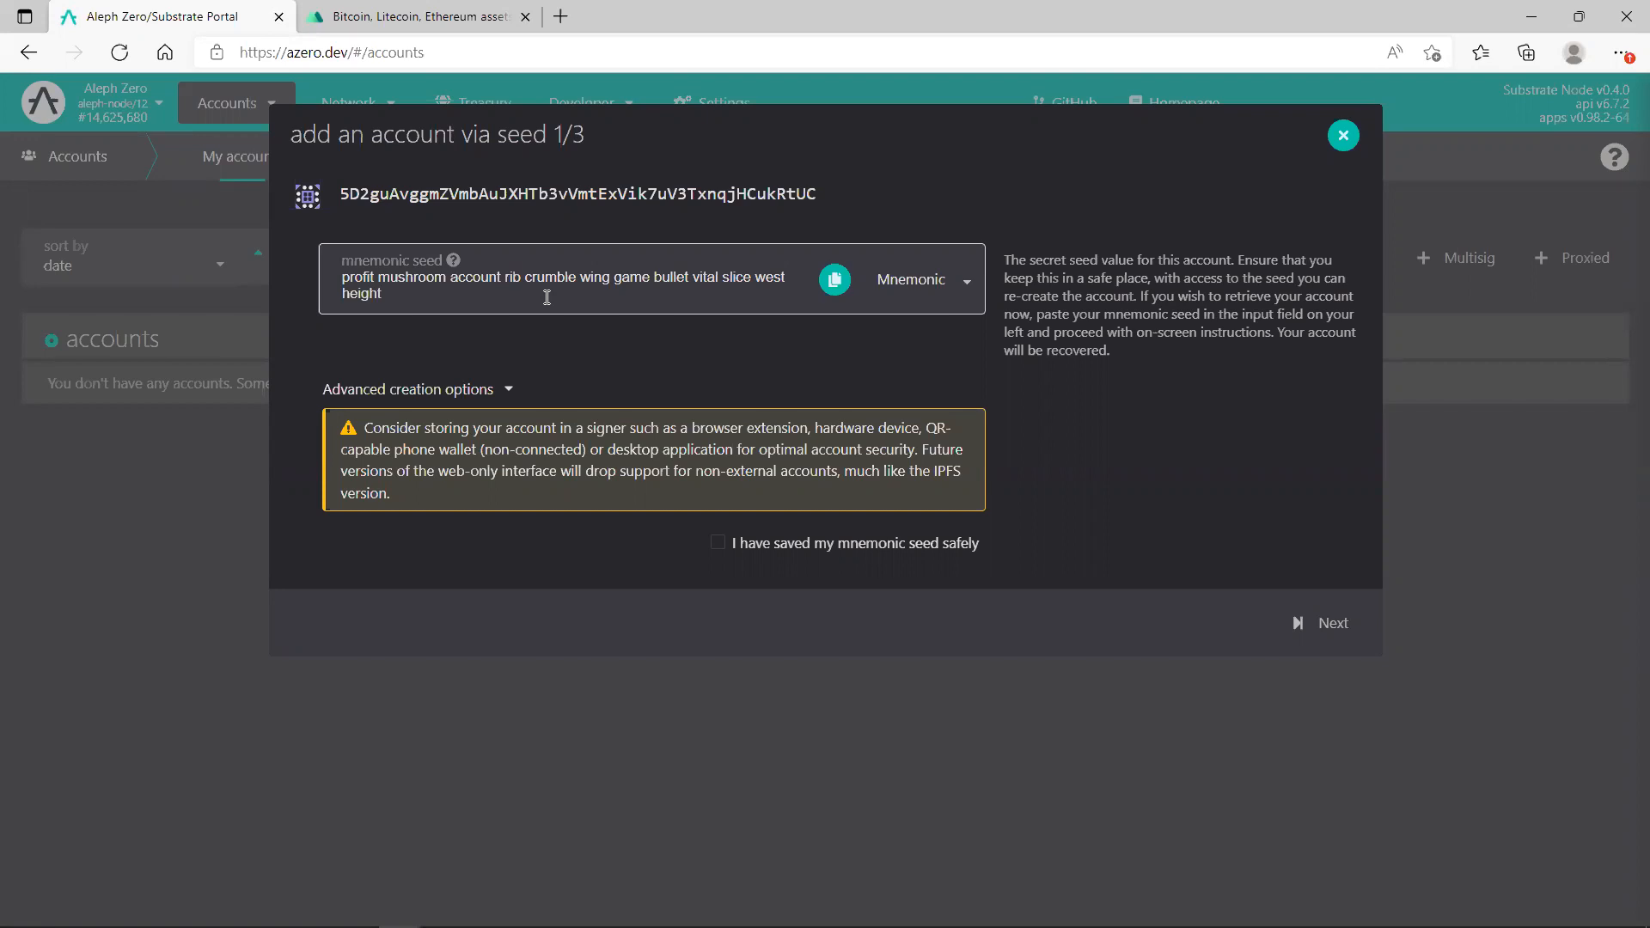
Confirm the new account's mnemonic seed is saved and advance to step 2 of 3.
{"action": "left_click", "coordinate": [719, 543]}
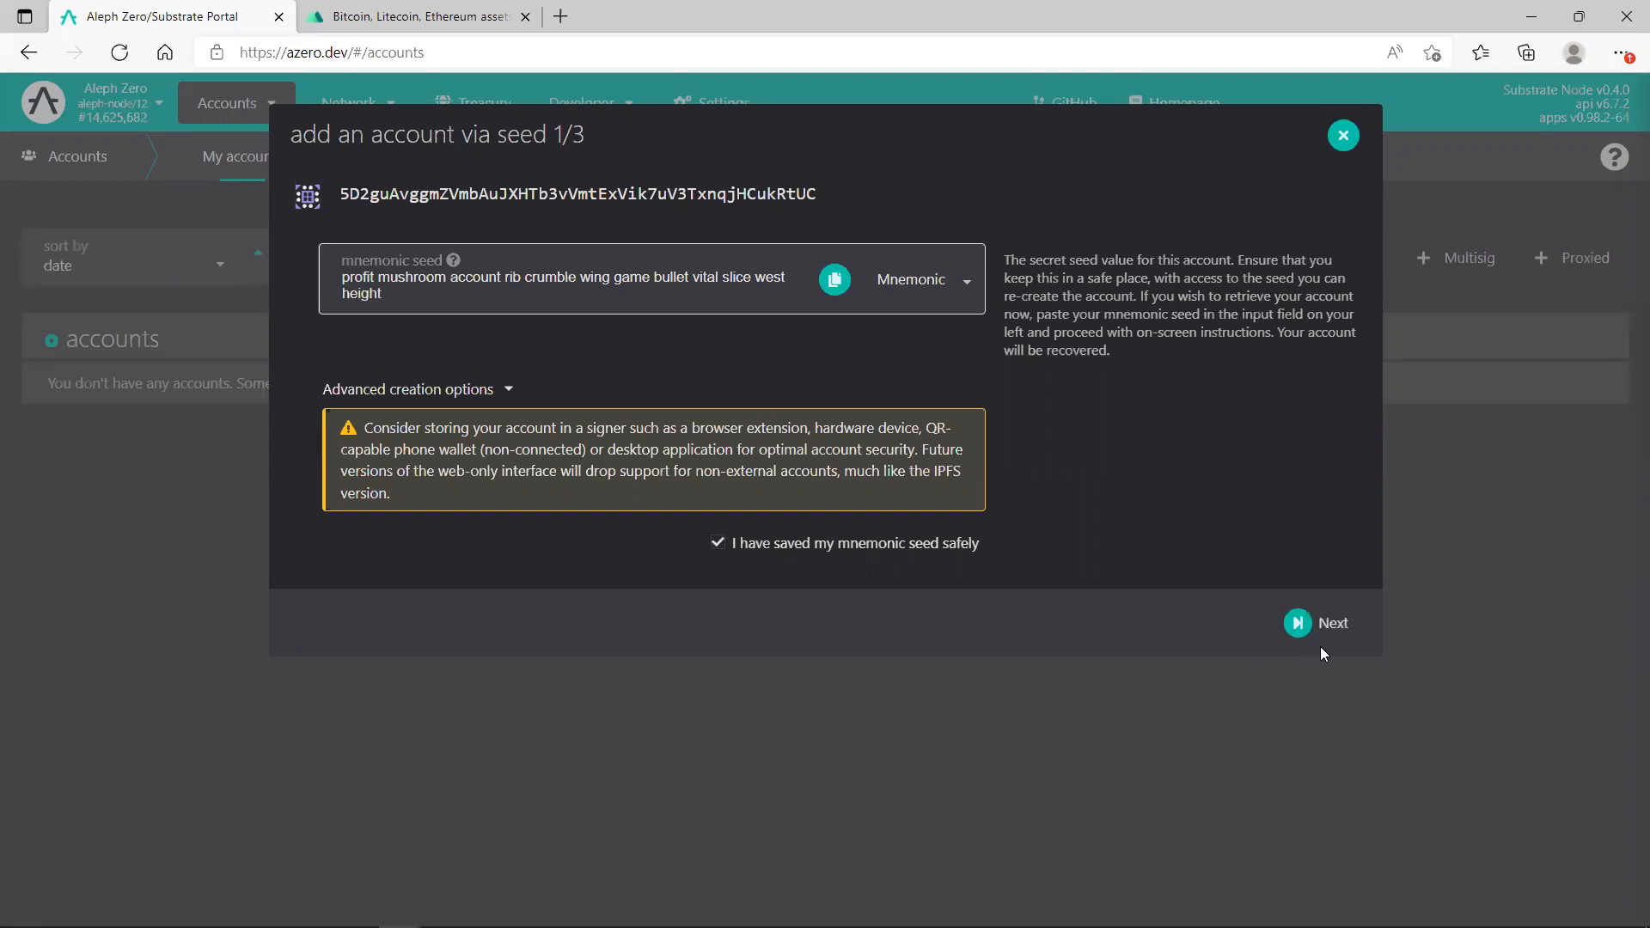
{"action": "left_click", "coordinate": [1333, 623]}
{"action": "type", "text": "t"}
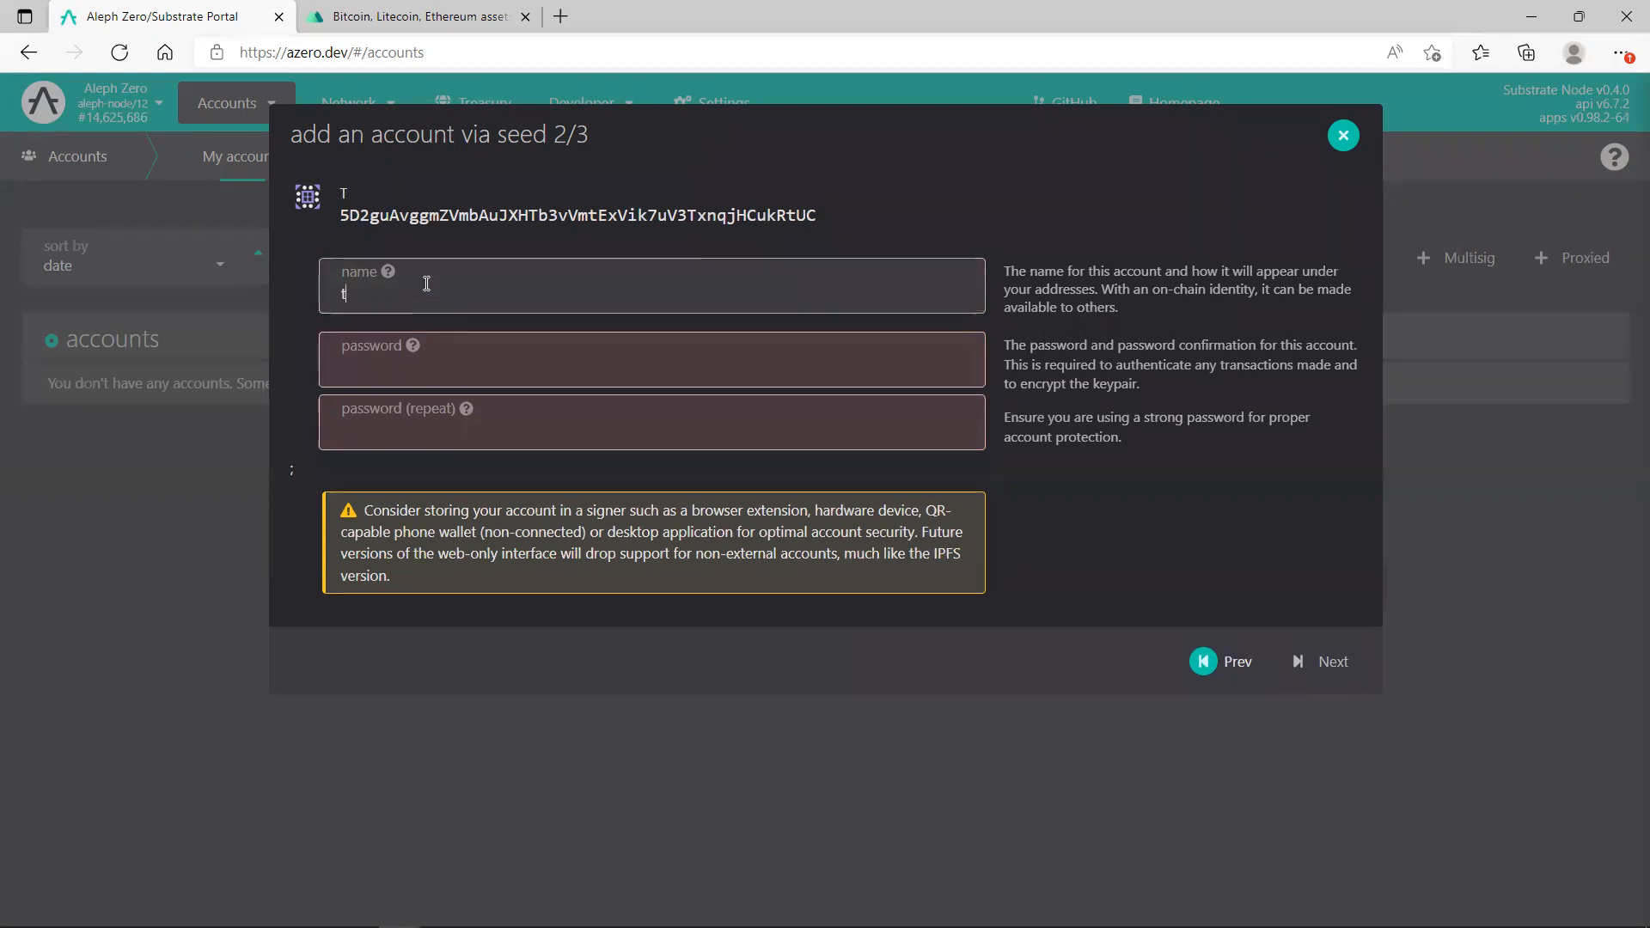
Name the account Test, enter its password twice, and save it on the review step.
{"action": "type", "text": "es"}
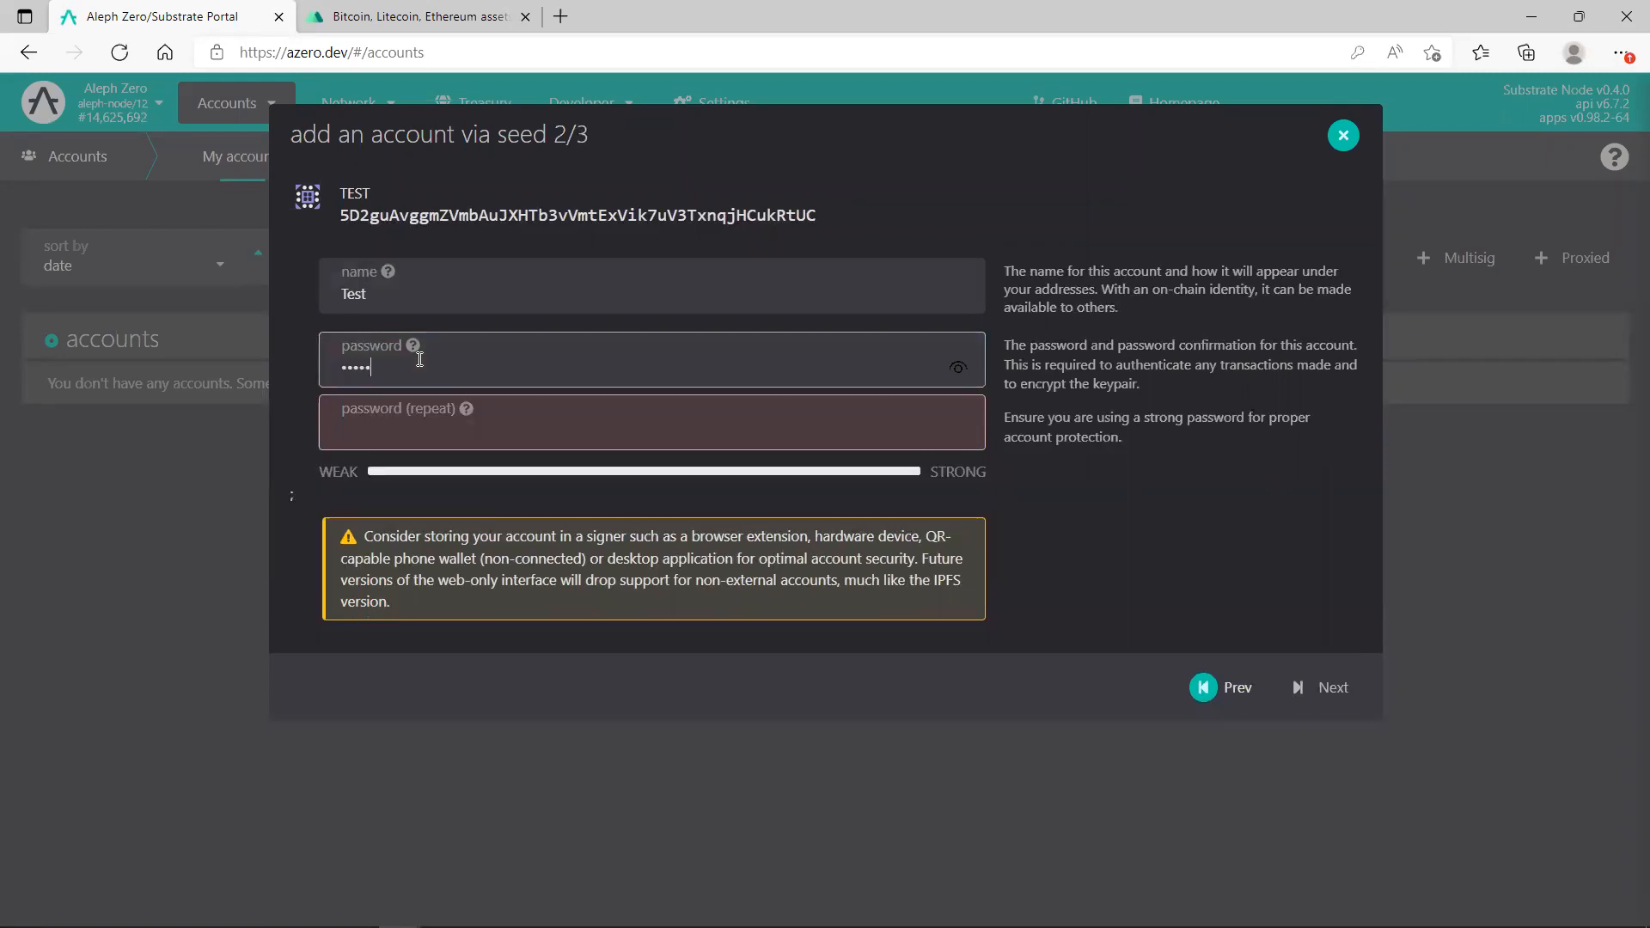
{"action": "type", "text": "•"}
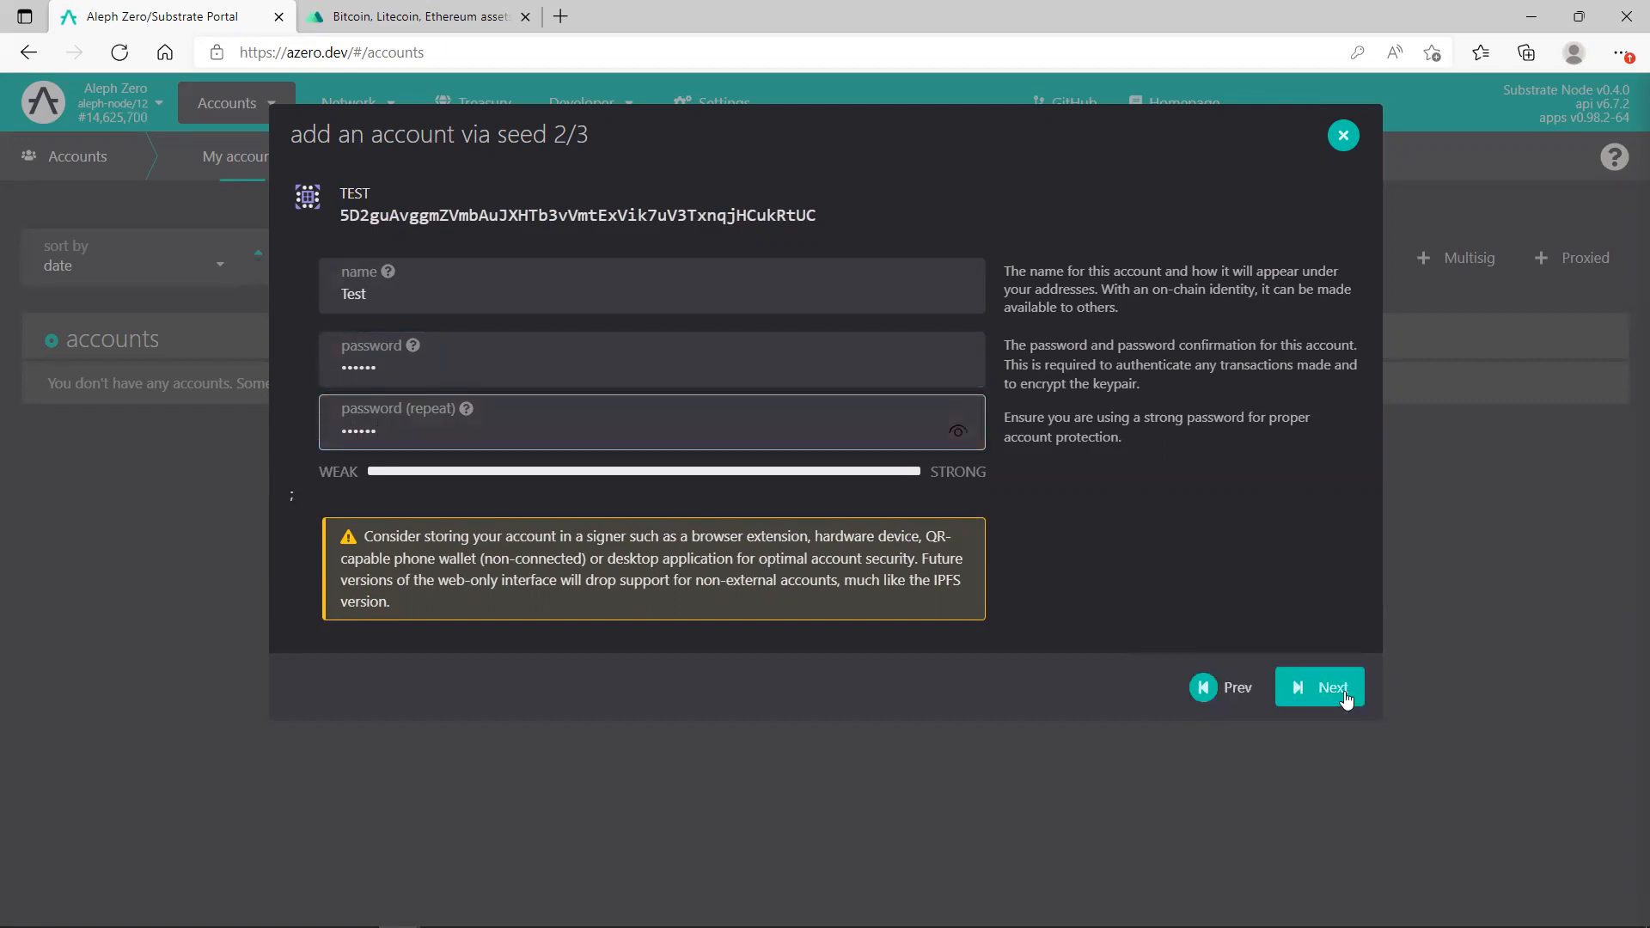
{"action": "left_click", "coordinate": [1321, 688]}
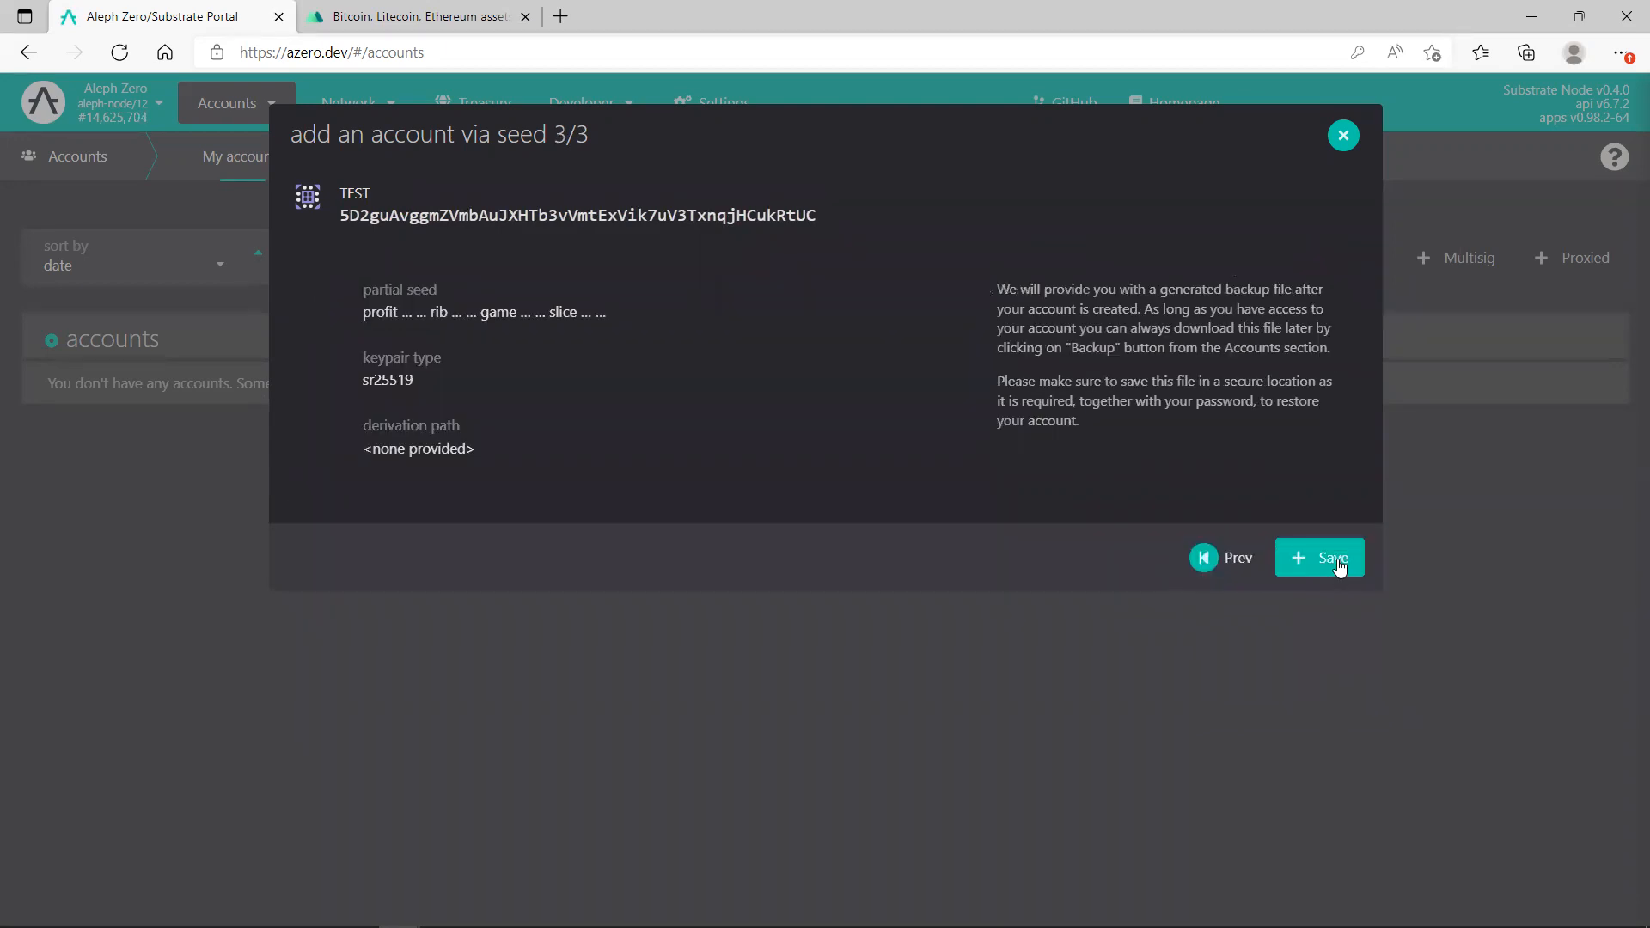
{"action": "left_click", "coordinate": [1319, 558]}
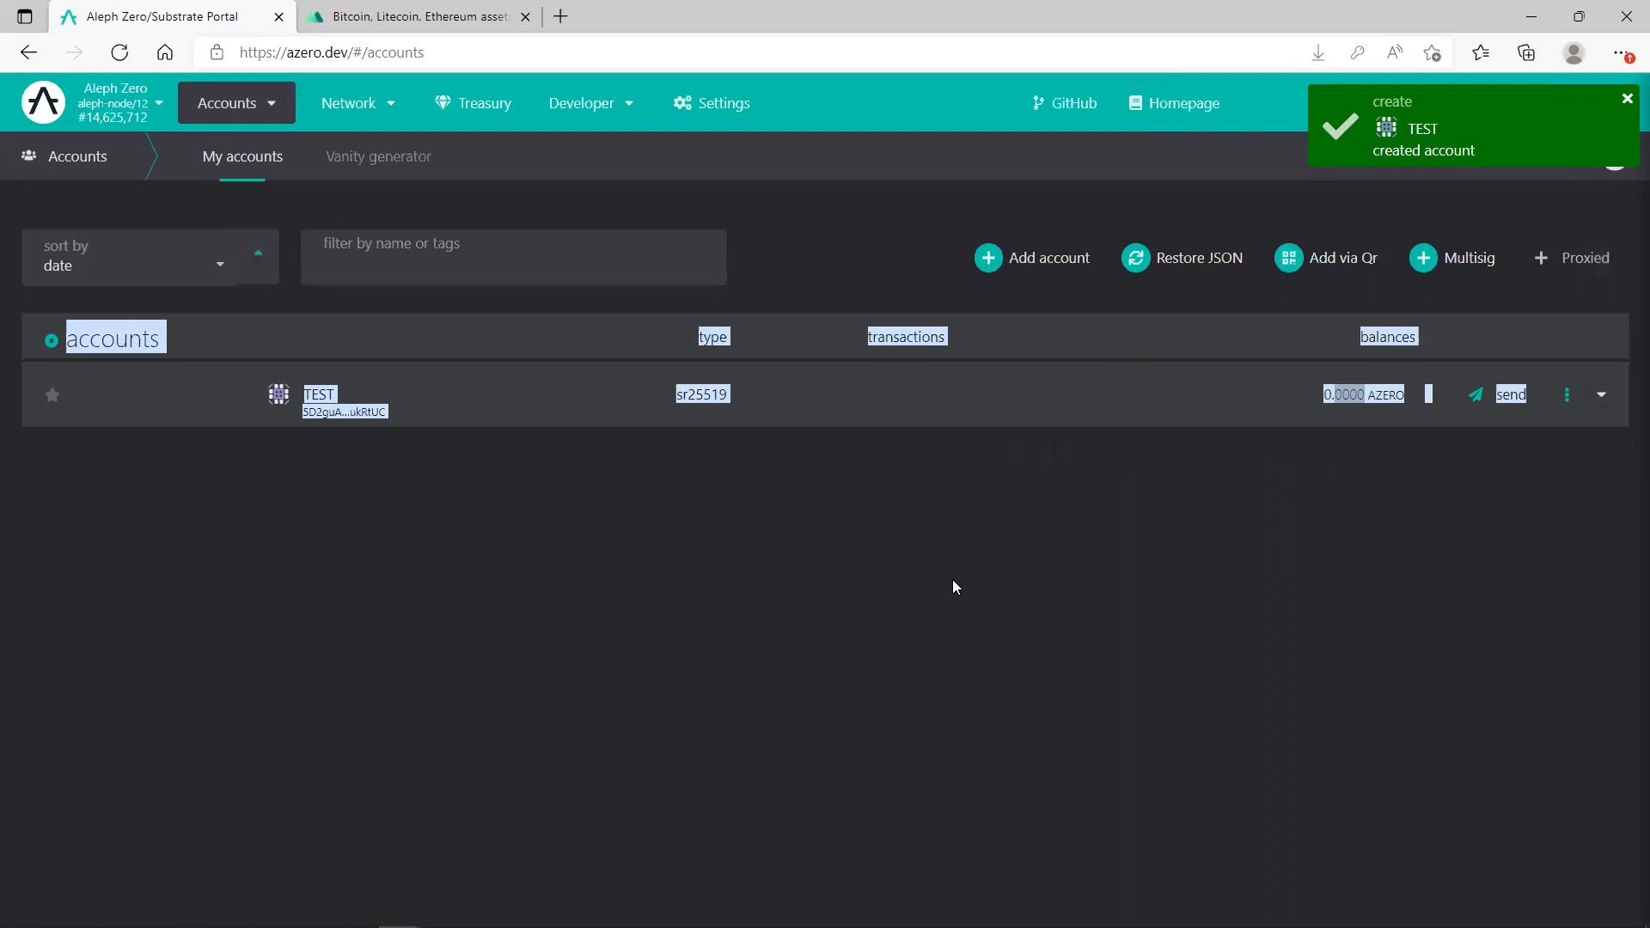
{"action": "mouse_move", "coordinate": [838, 402]}
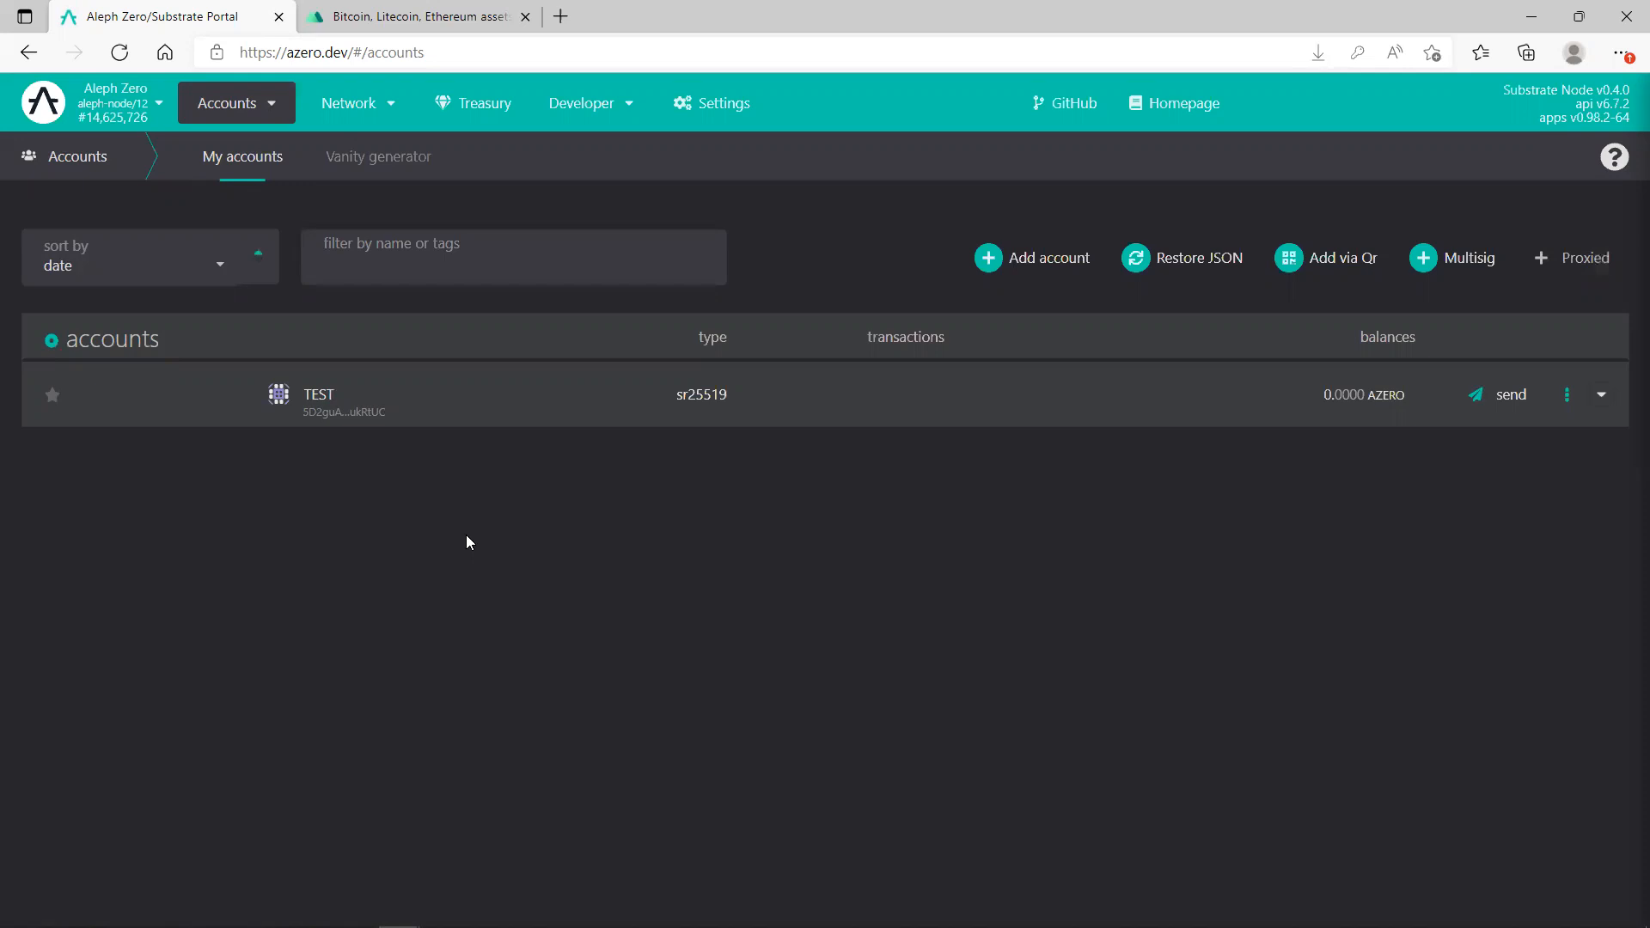
{"action": "mouse_move", "coordinate": [501, 542]}
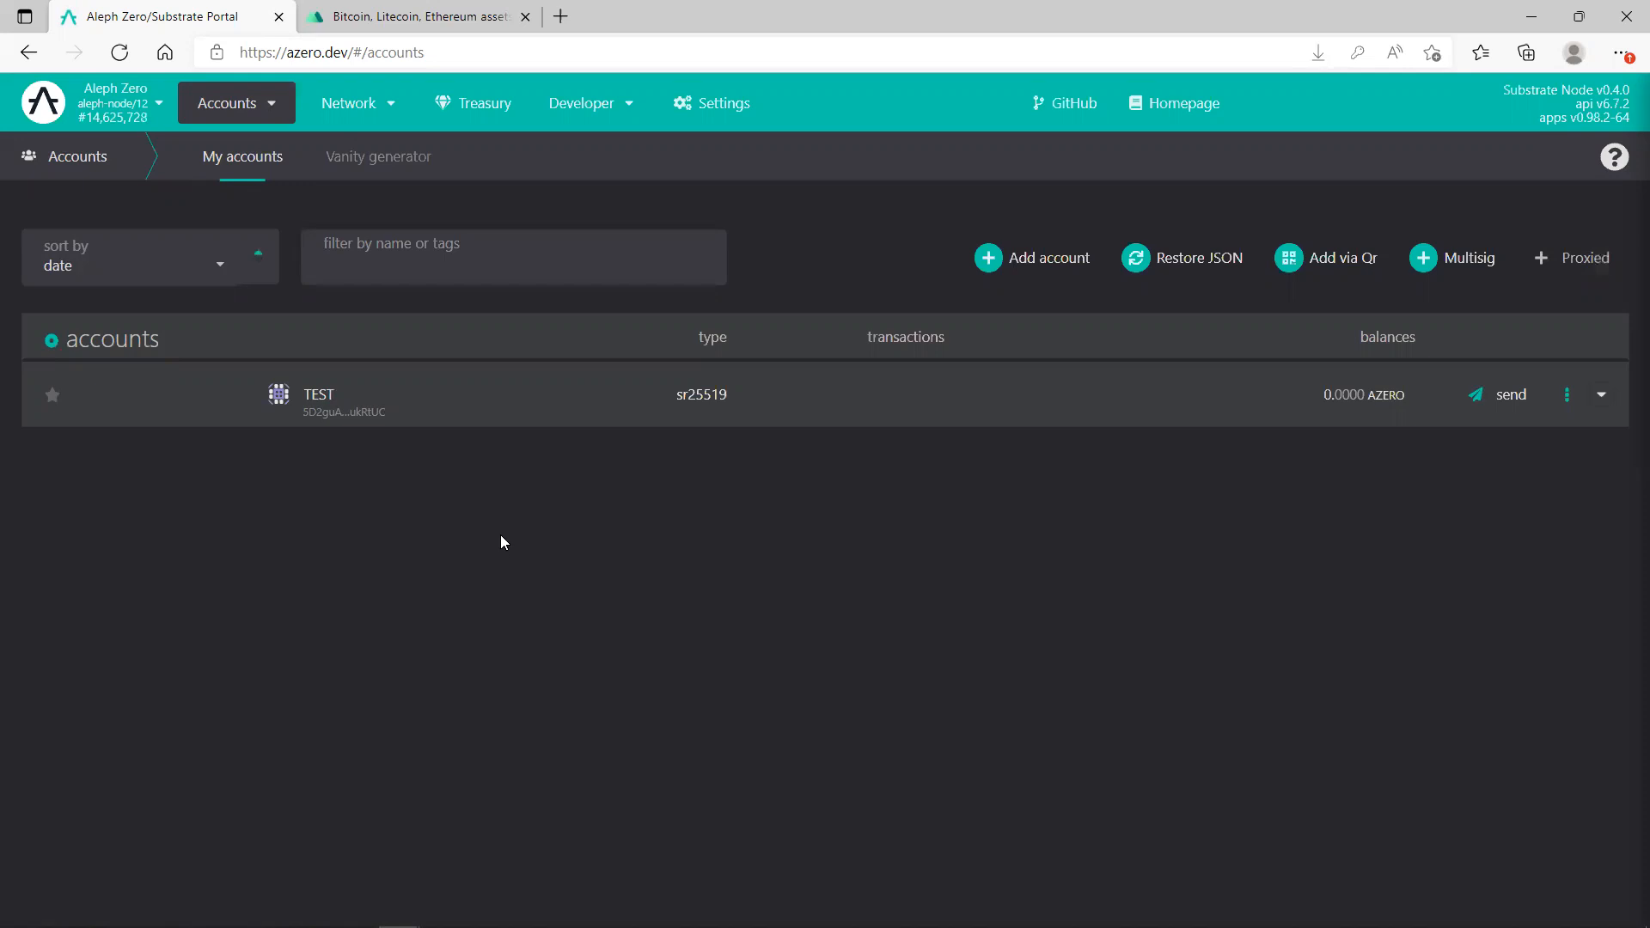
{"action": "mouse_move", "coordinate": [516, 515]}
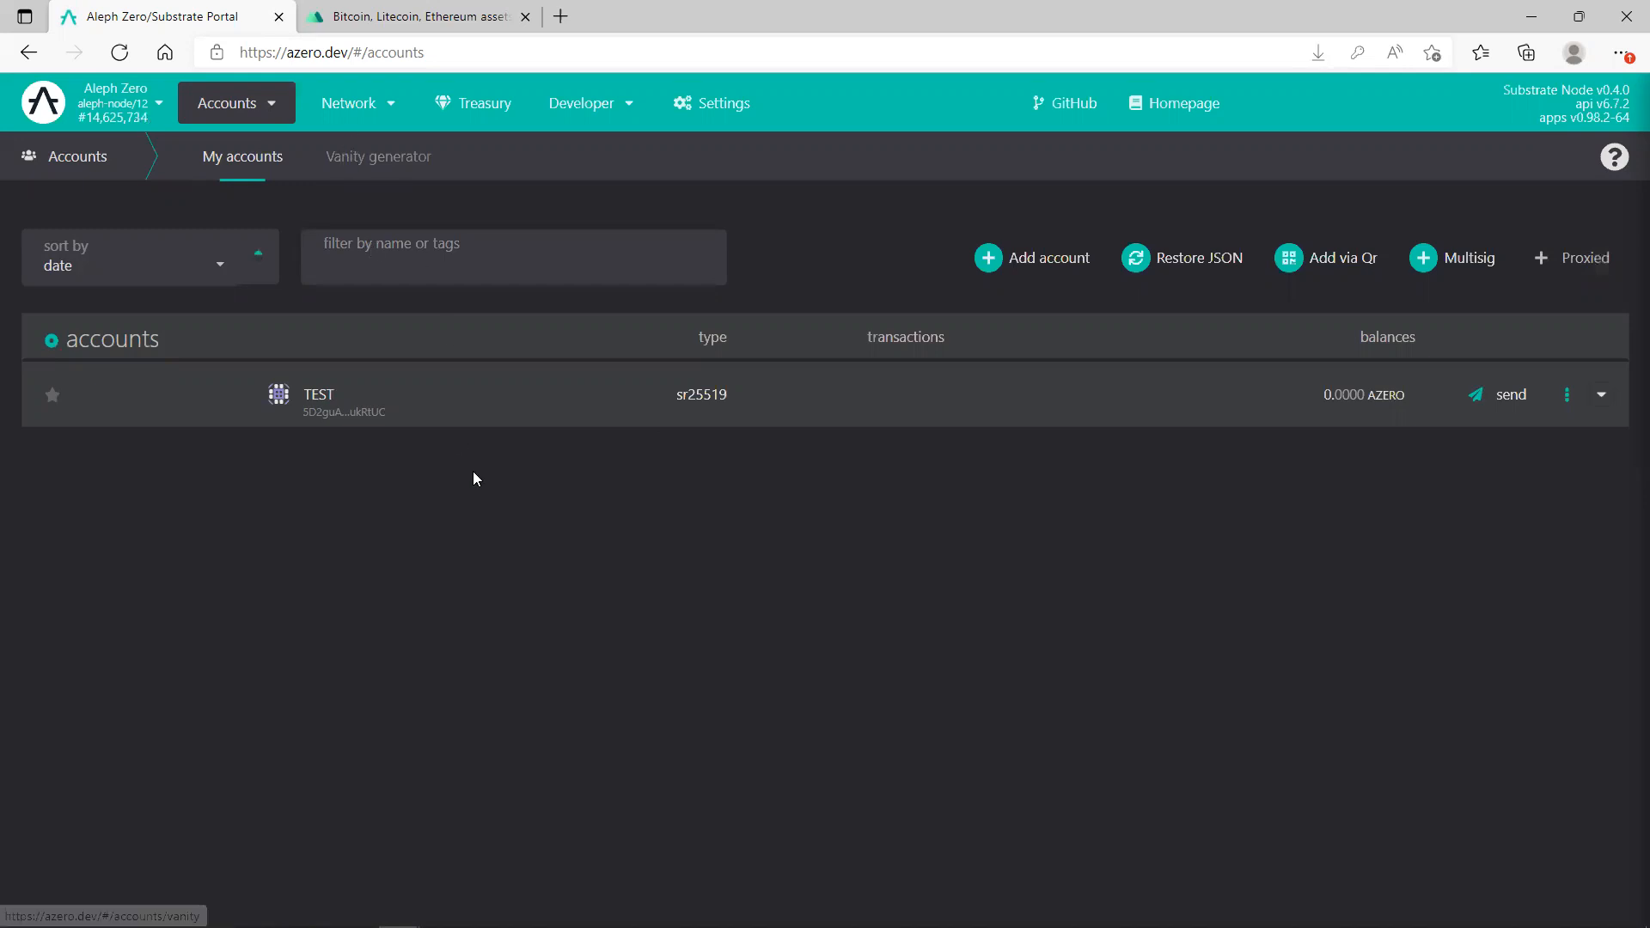
{"action": "mouse_move", "coordinate": [334, 408]}
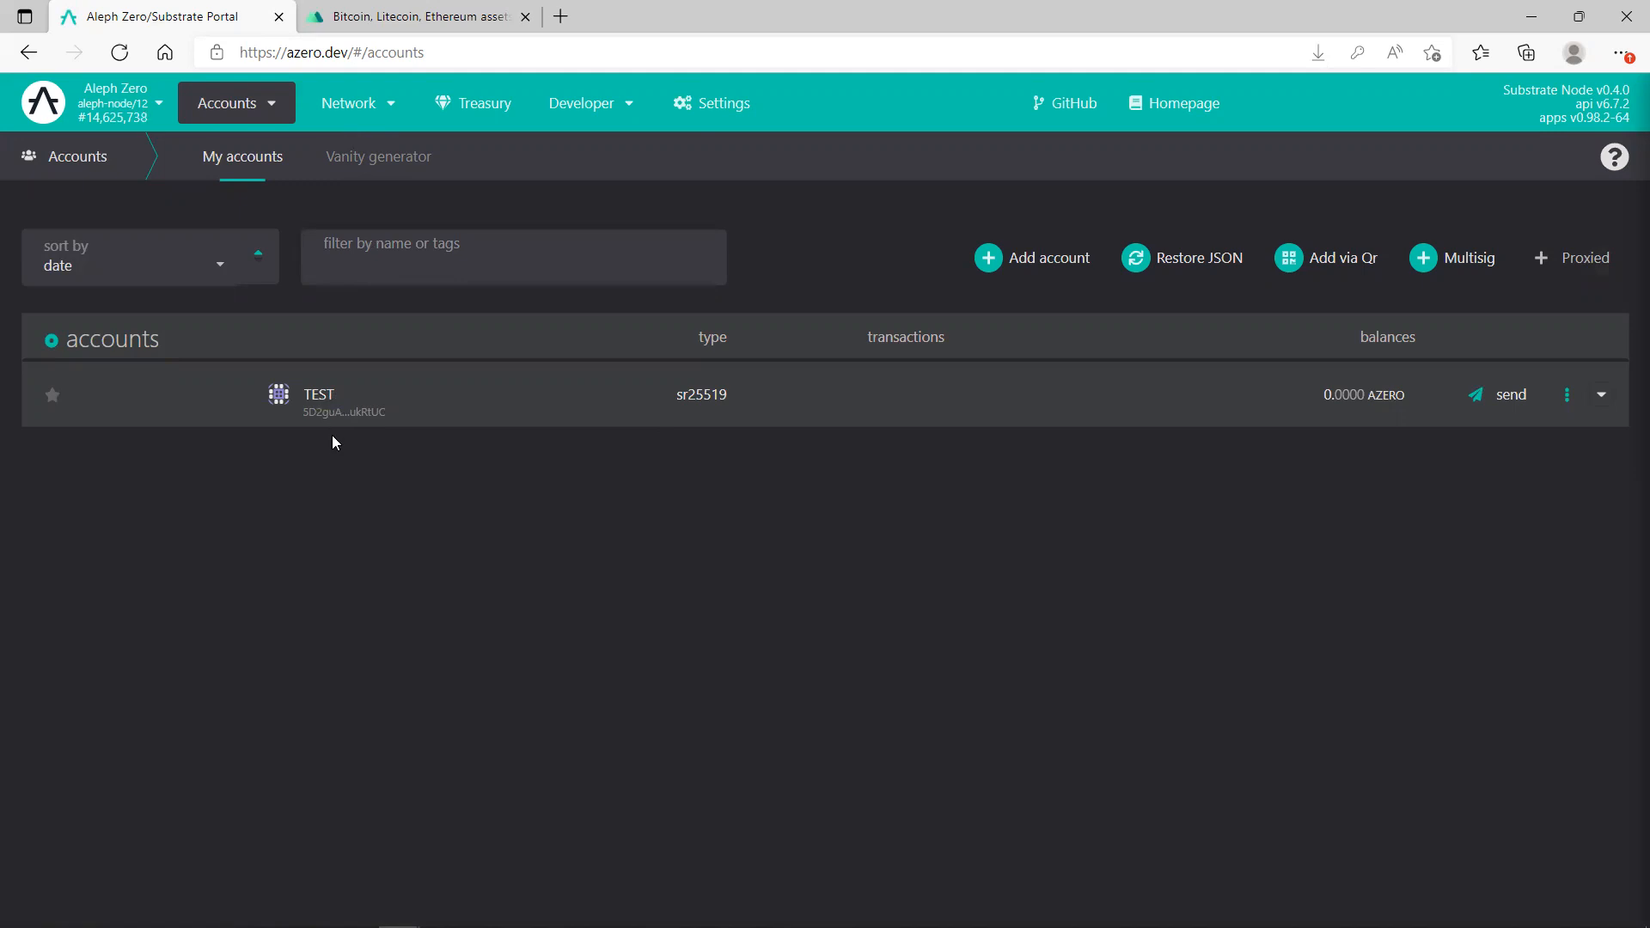
View the TEST account's full address, then switch to the MEXC Global assets page.
{"action": "left_click", "coordinate": [318, 394]}
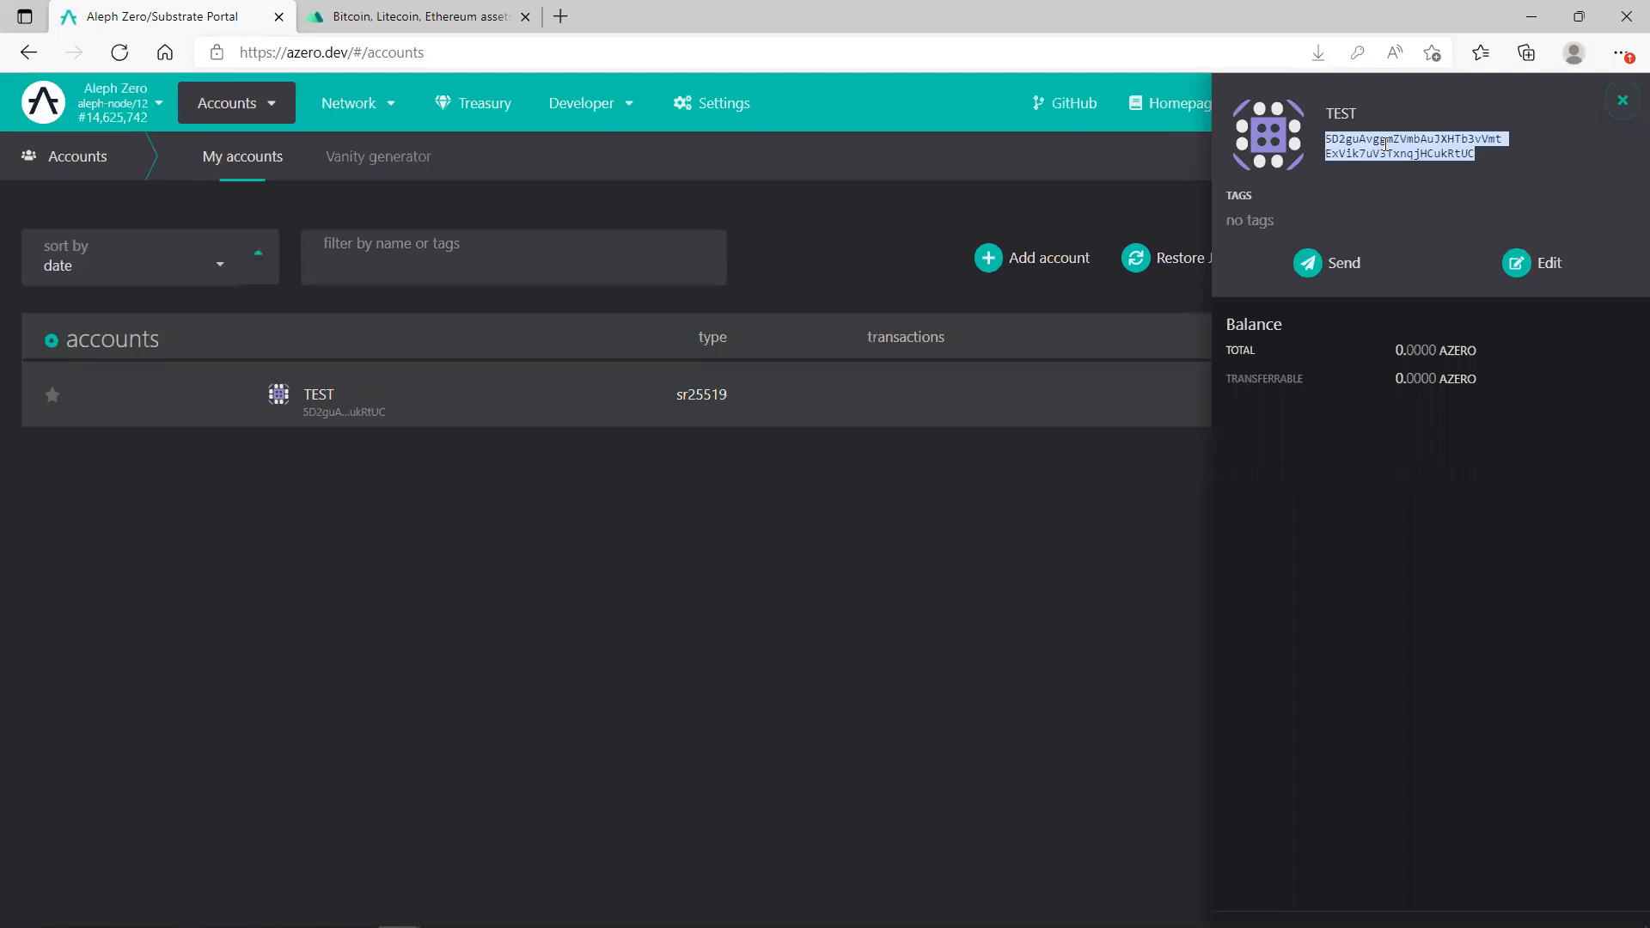
{"action": "mouse_move", "coordinate": [922, 599]}
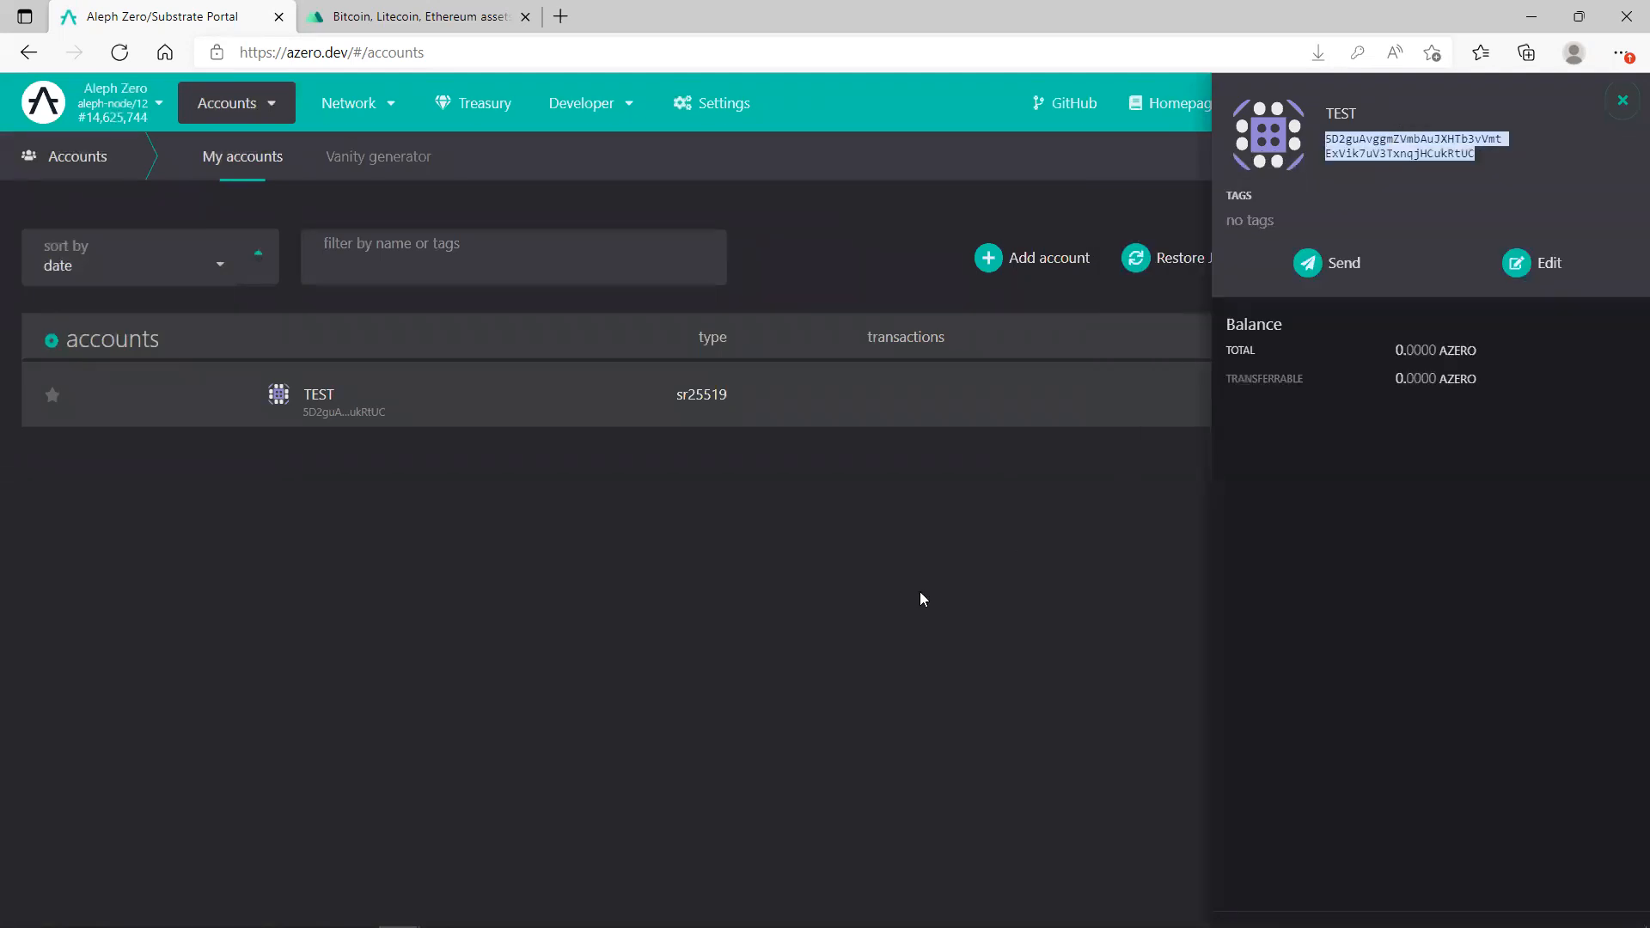
{"action": "left_click", "coordinate": [1623, 100]}
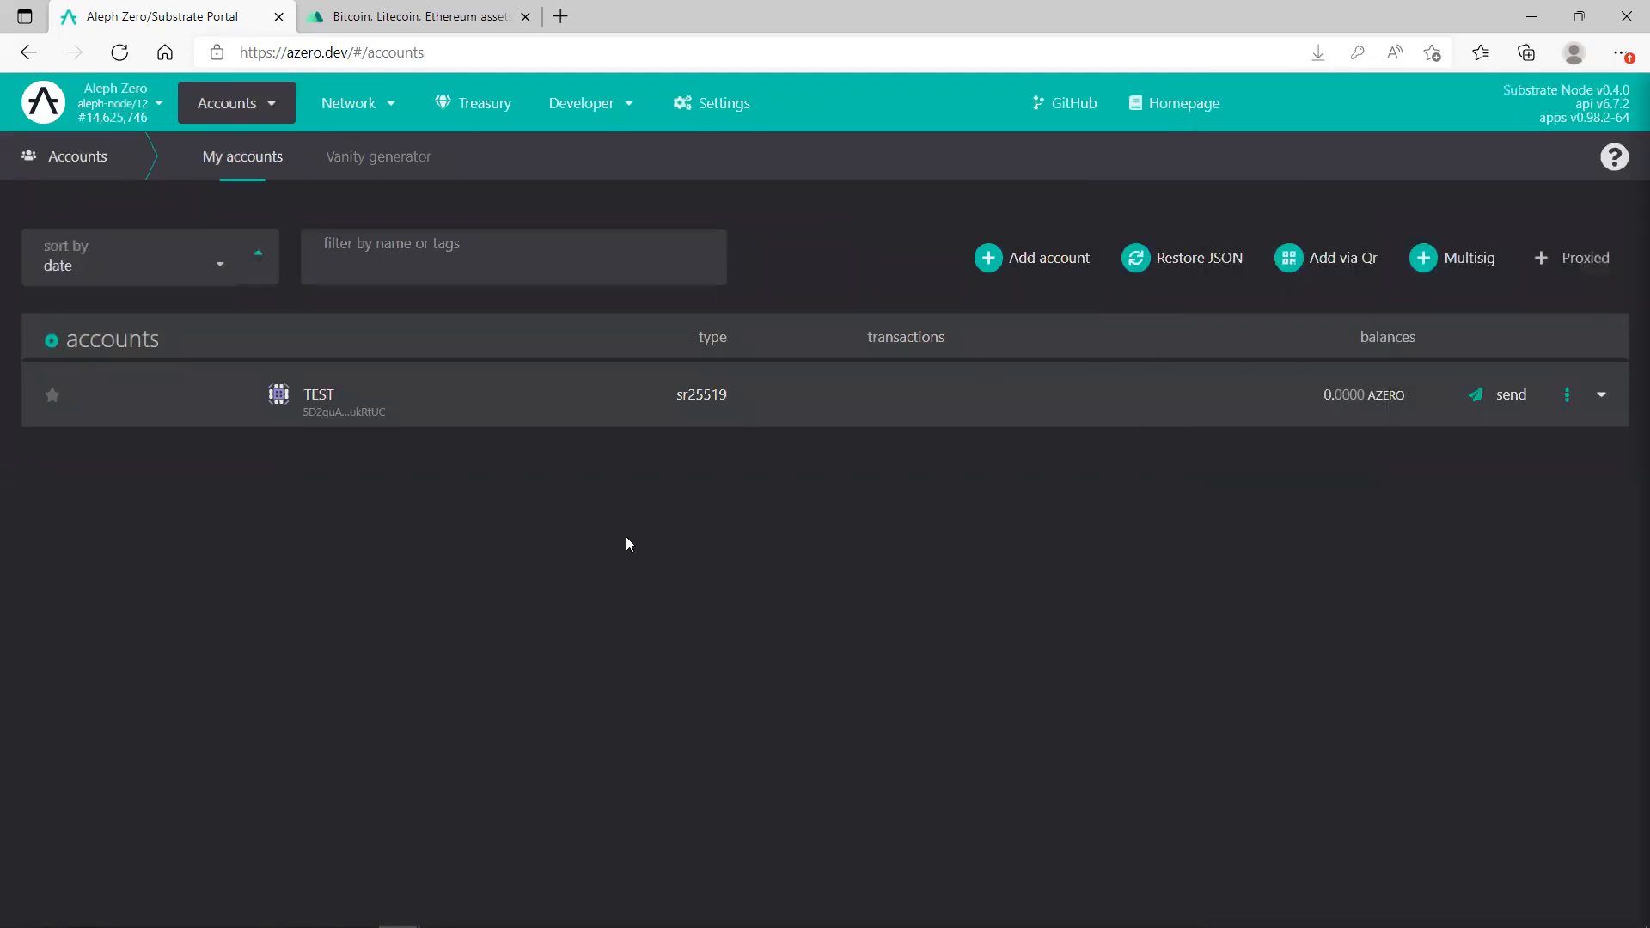
{"action": "left_click", "coordinate": [416, 16]}
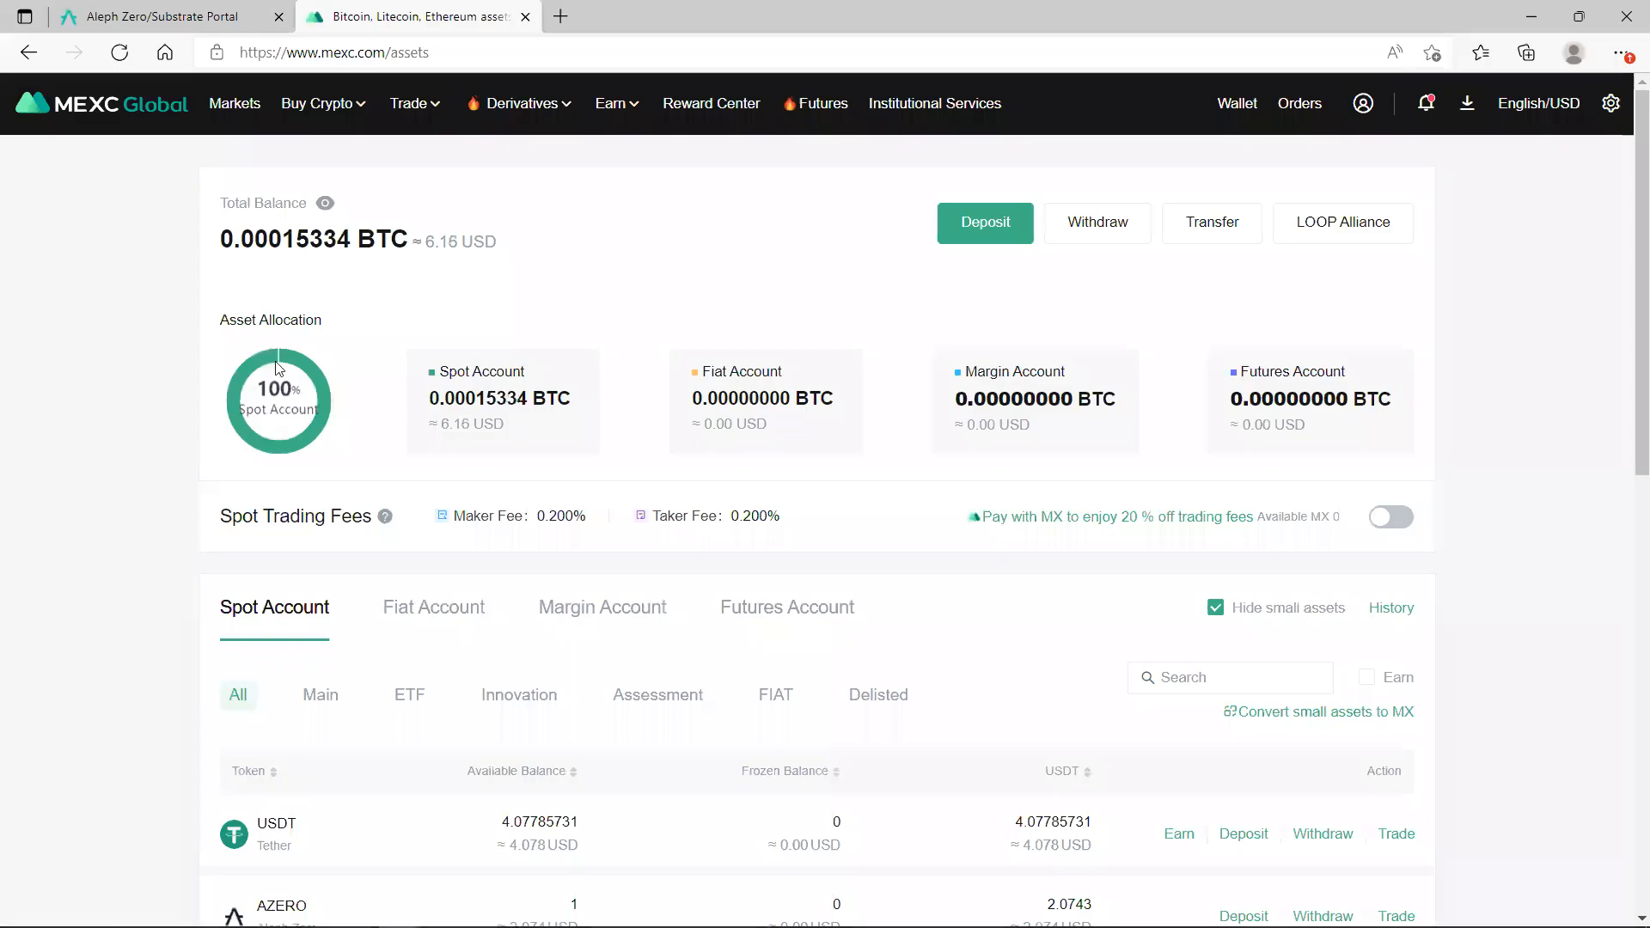
{"action": "mouse_move", "coordinate": [196, 390]}
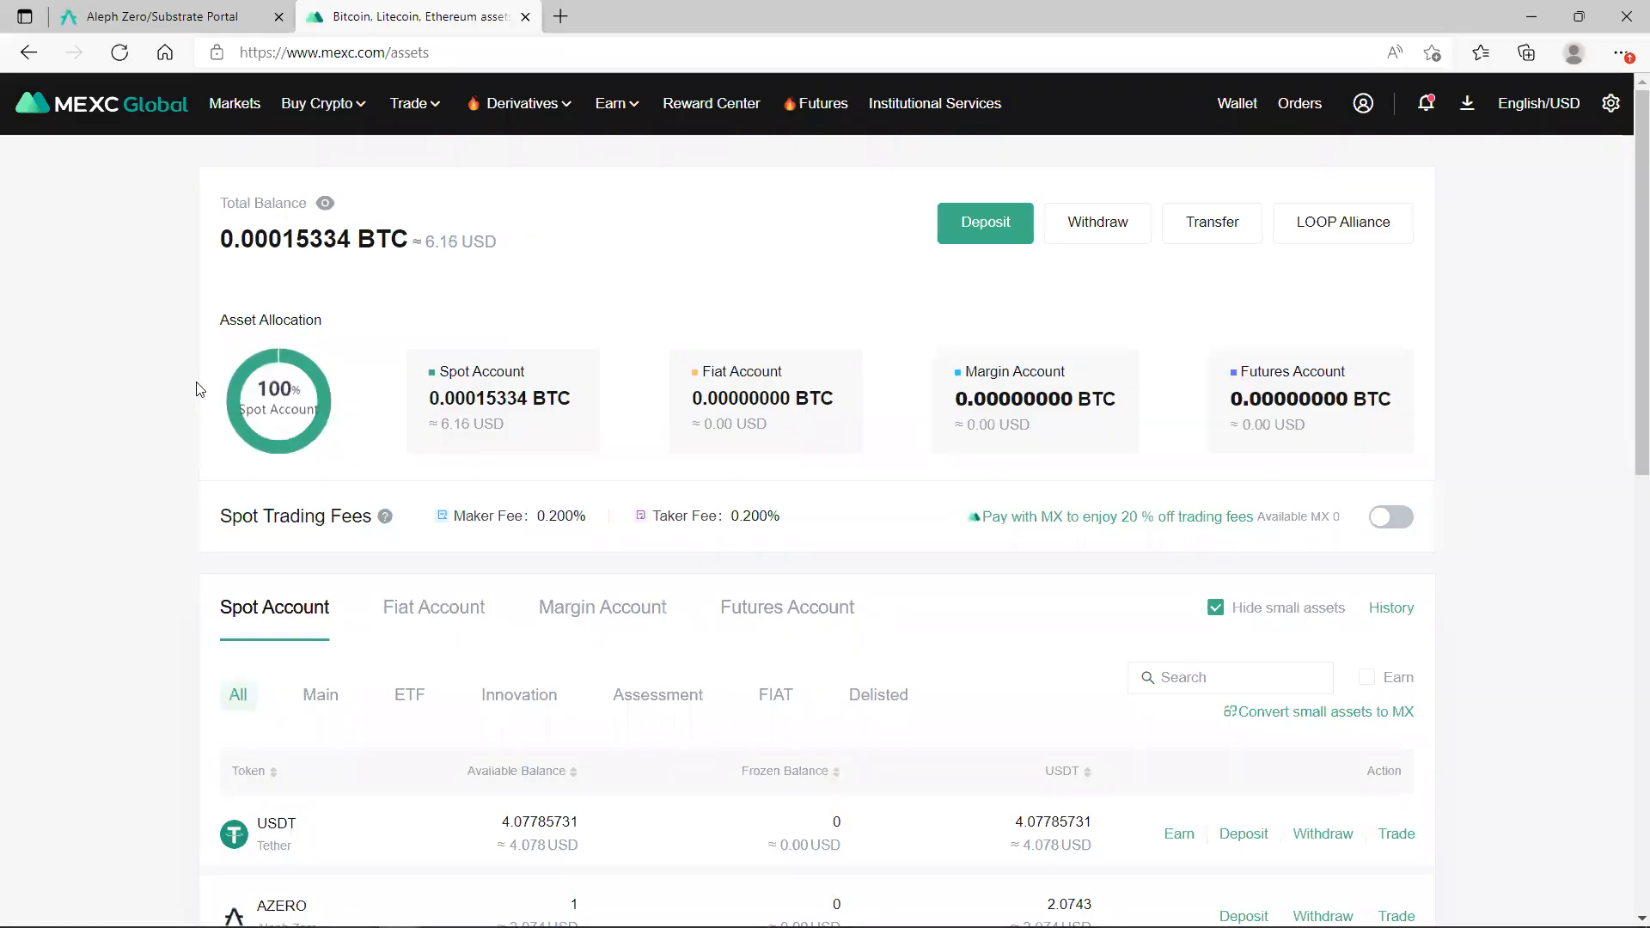
Scroll the MEXC assets page to reach the Withdraw option.
{"action": "scroll", "scroll_direction": "down", "scroll_amount": 3}
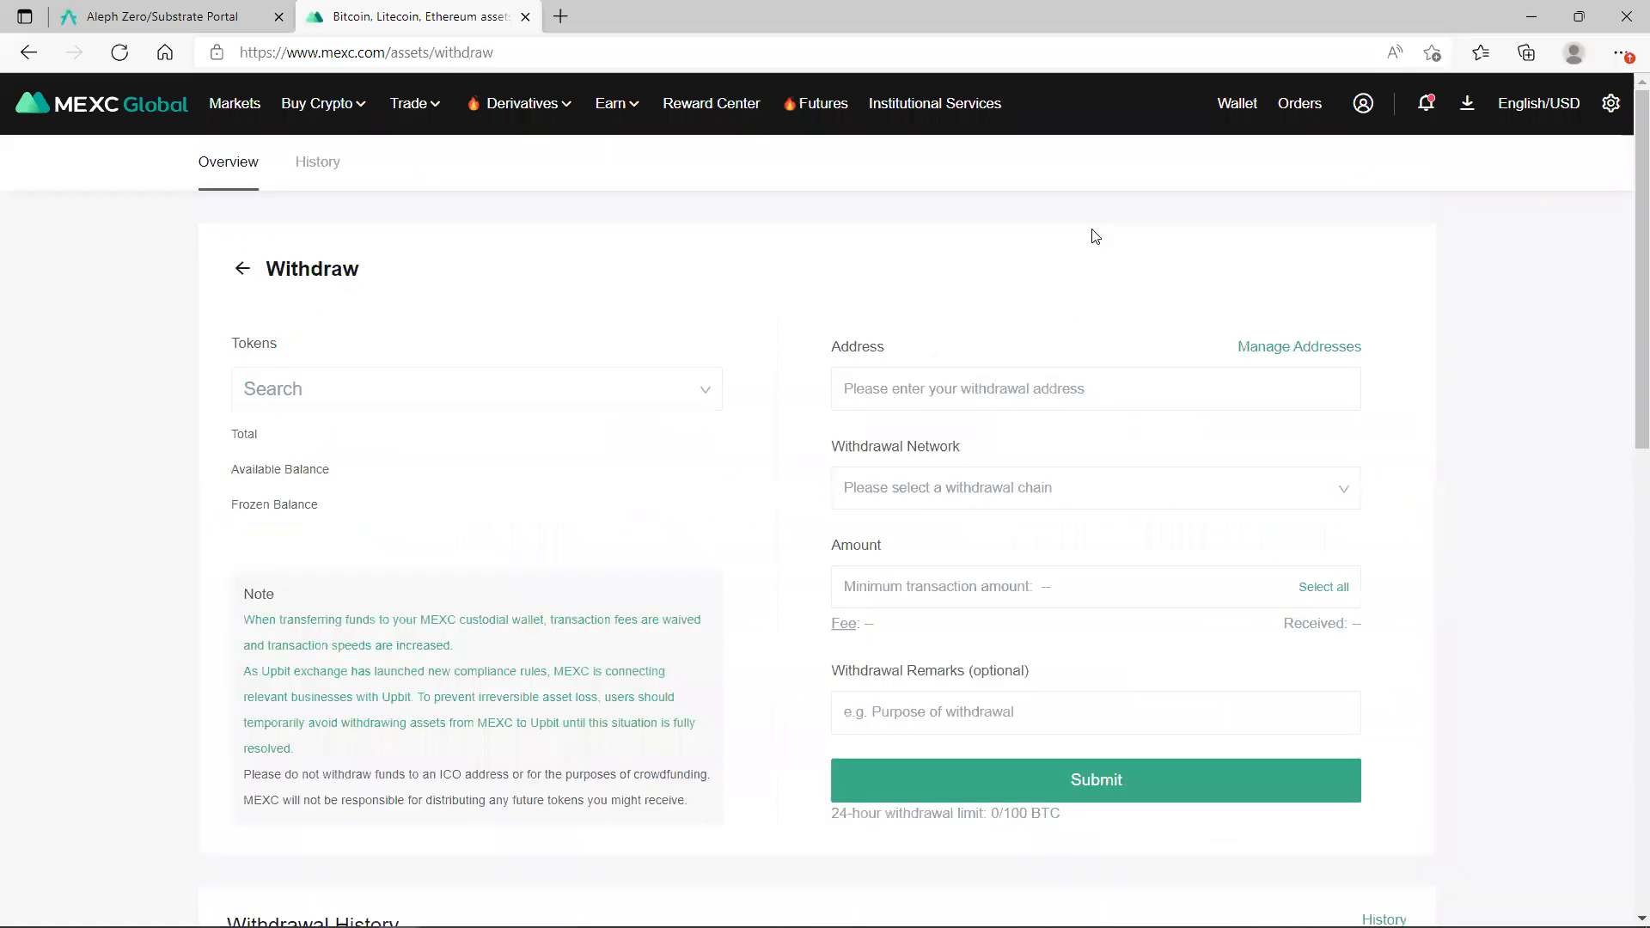
Choose AZERO as the withdrawal token and enter the TEST wallet address as destination.
{"action": "left_click", "coordinate": [474, 389]}
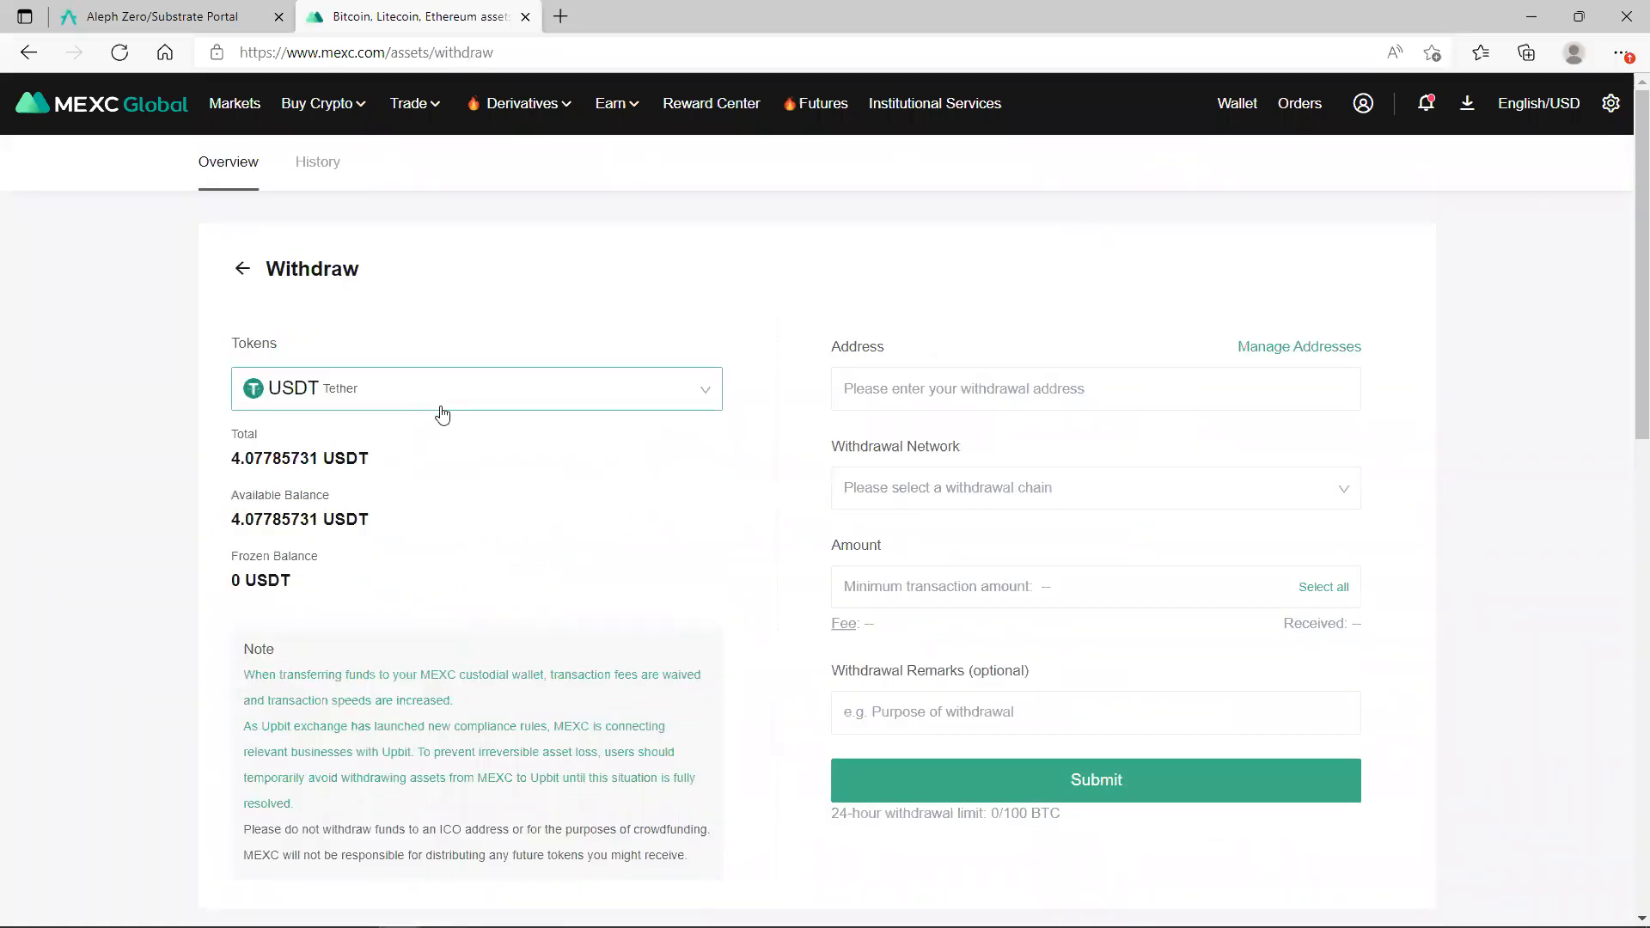
{"action": "left_click", "coordinate": [475, 389]}
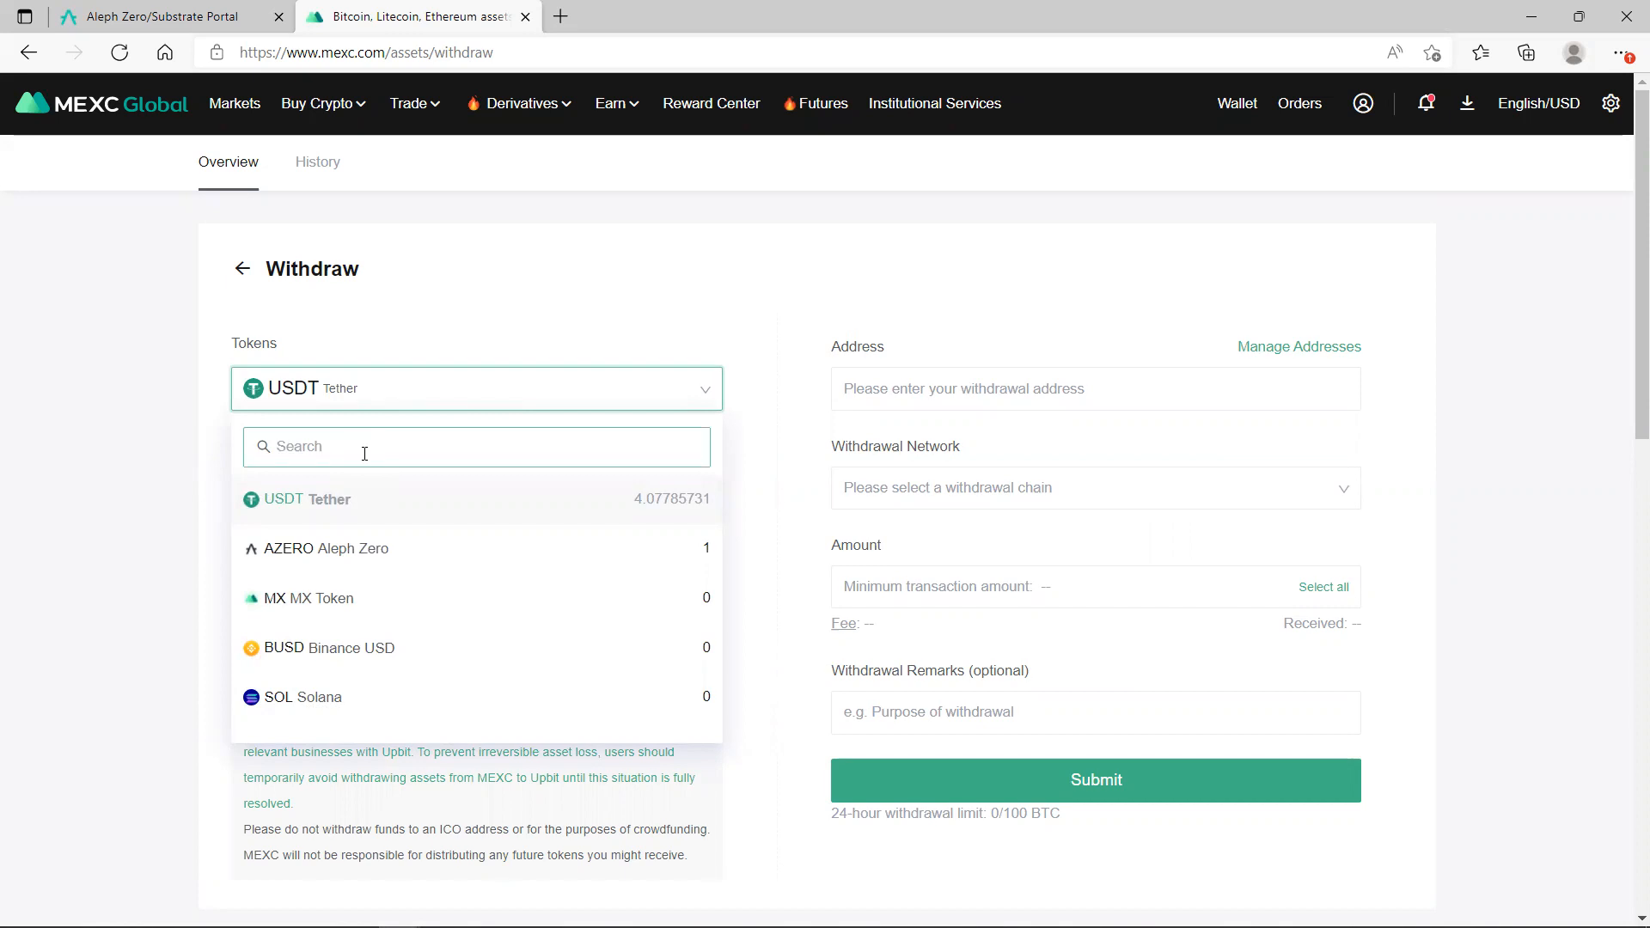
{"action": "left_click", "coordinate": [328, 549]}
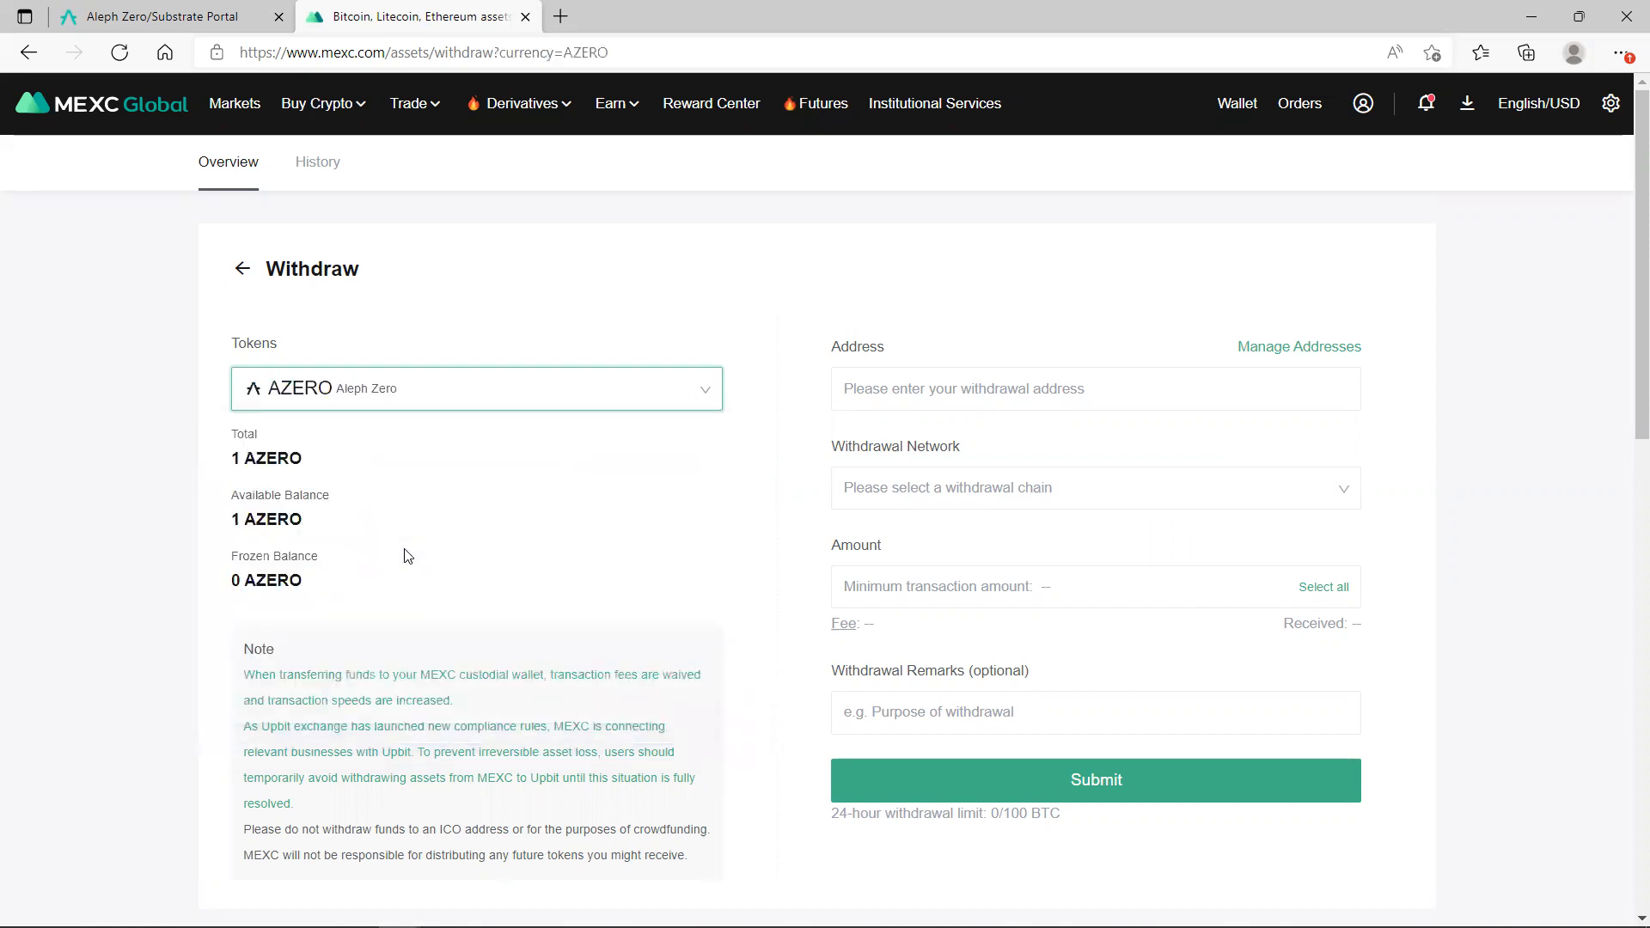
{"action": "mouse_move", "coordinate": [321, 515]}
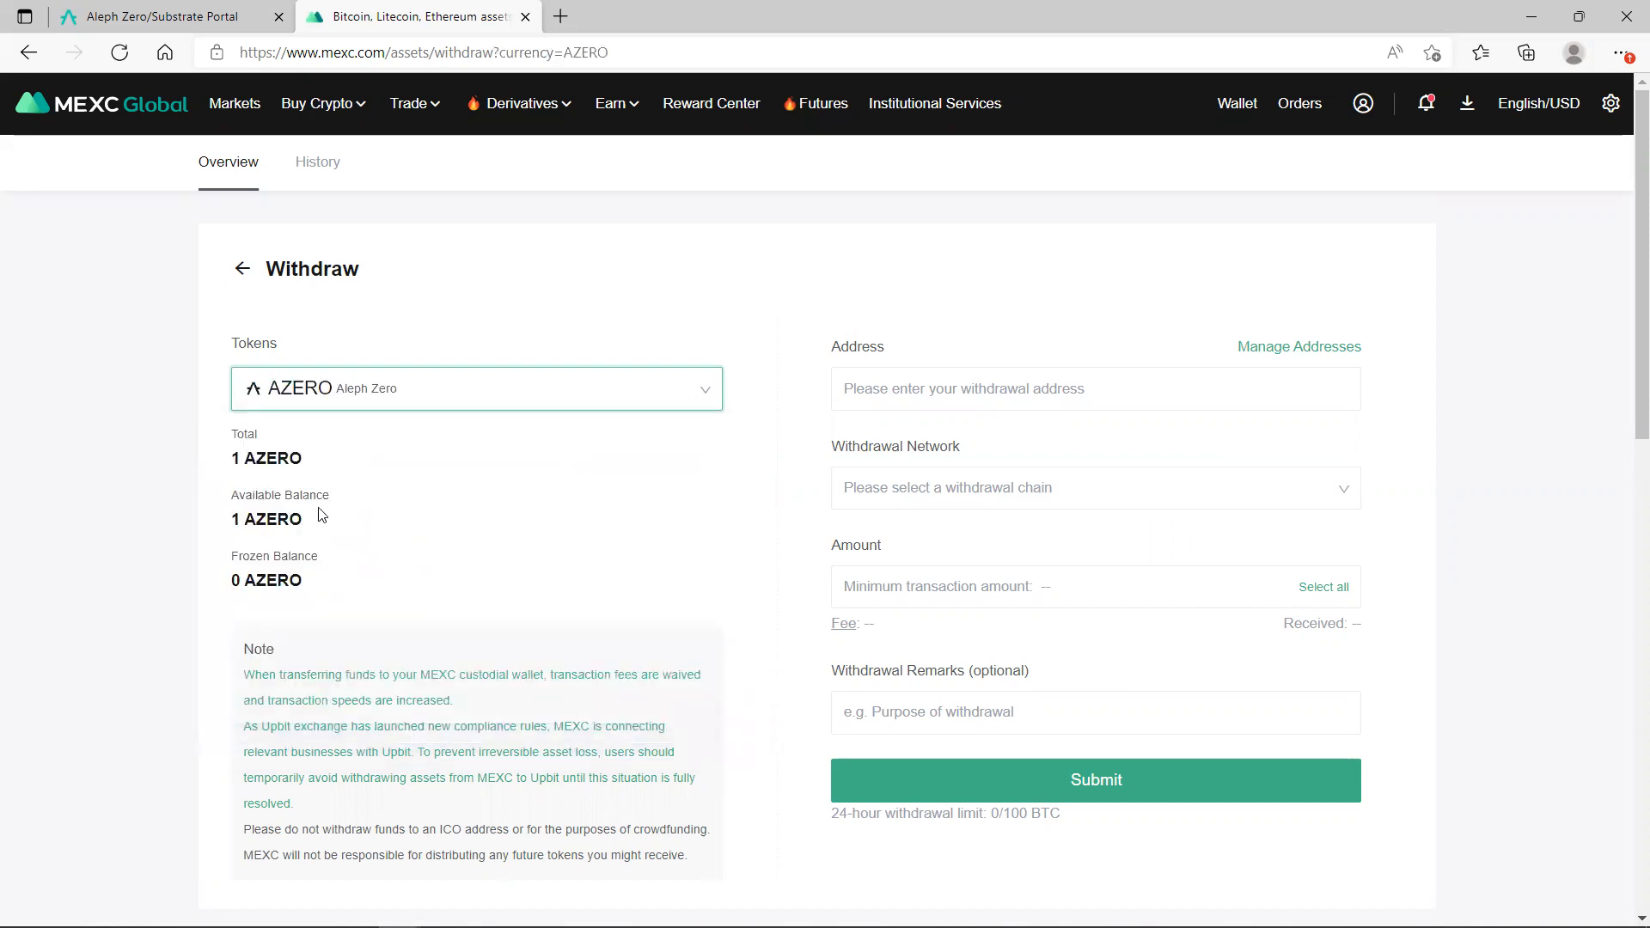
{"action": "left_click", "coordinate": [1094, 389]}
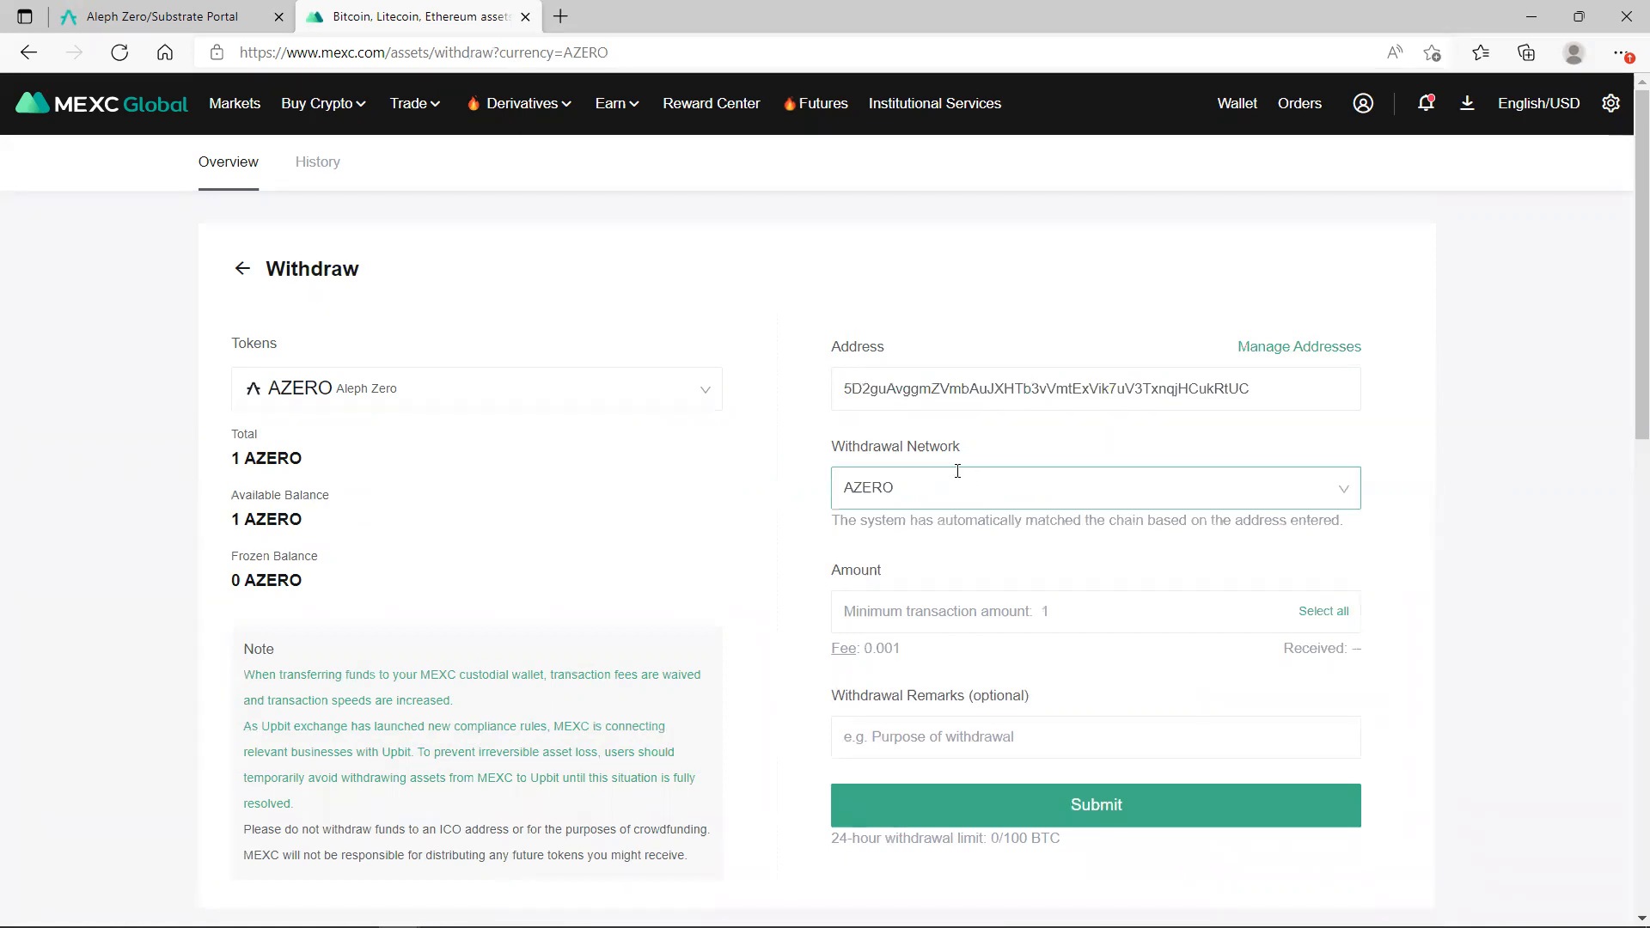
Enter 1 AZERO as the withdrawal amount, leaving 0.999 received after the 0.001 fee.
{"action": "scroll", "scroll_direction": "down", "scroll_amount": 3}
{"action": "type", "text": "1"}
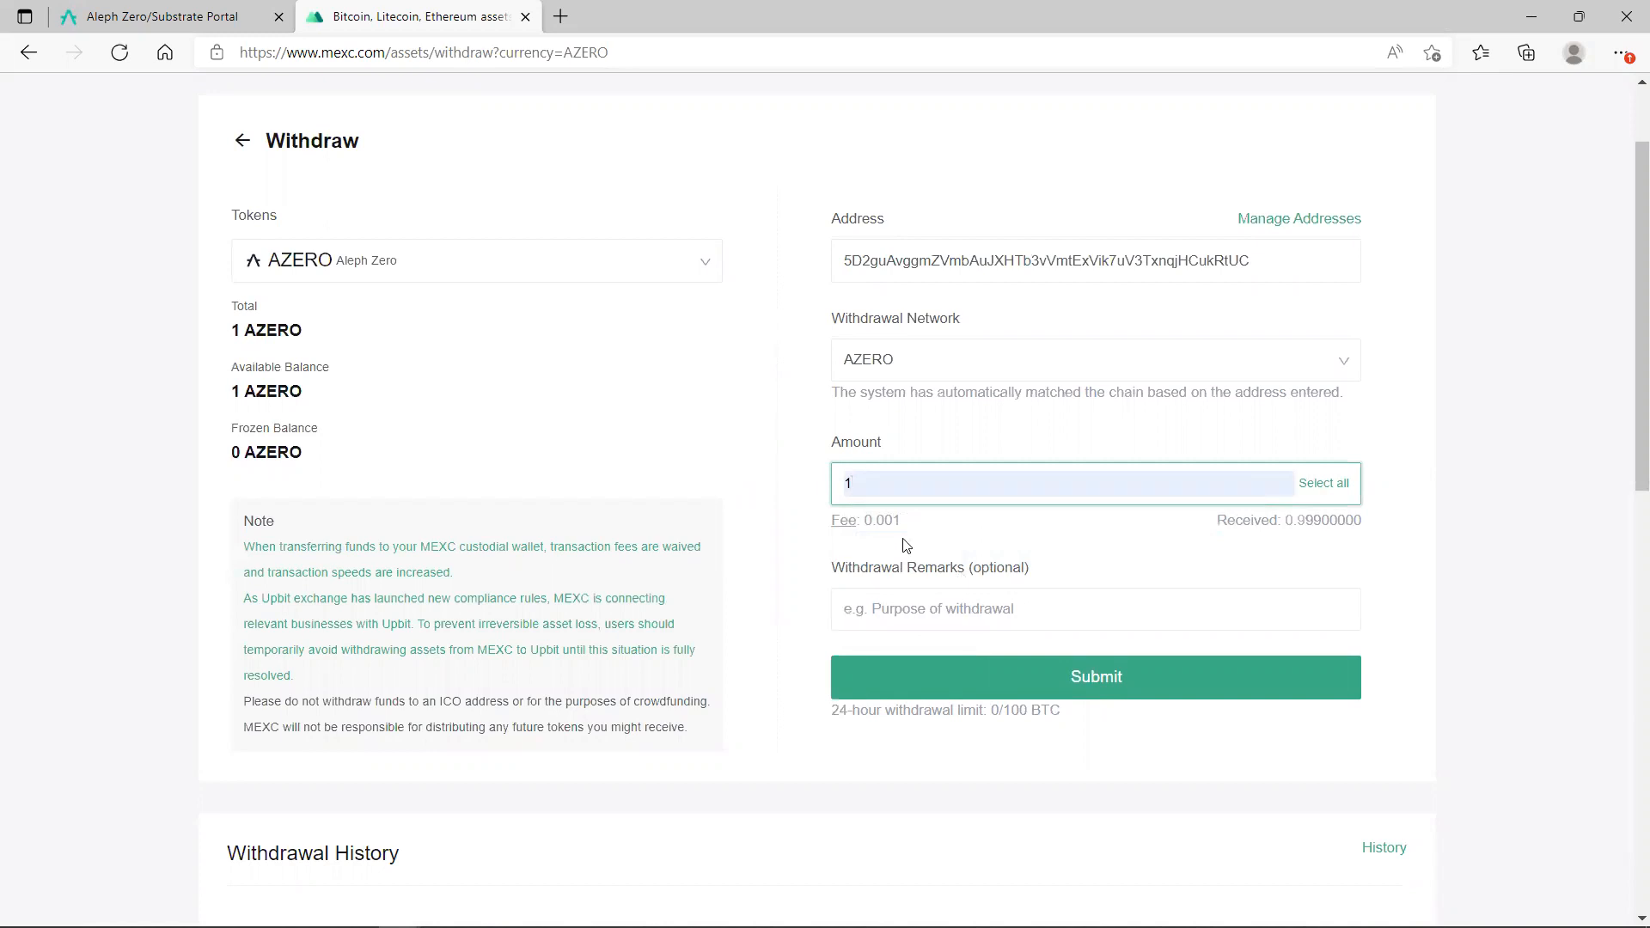
{"action": "mouse_move", "coordinate": [884, 541]}
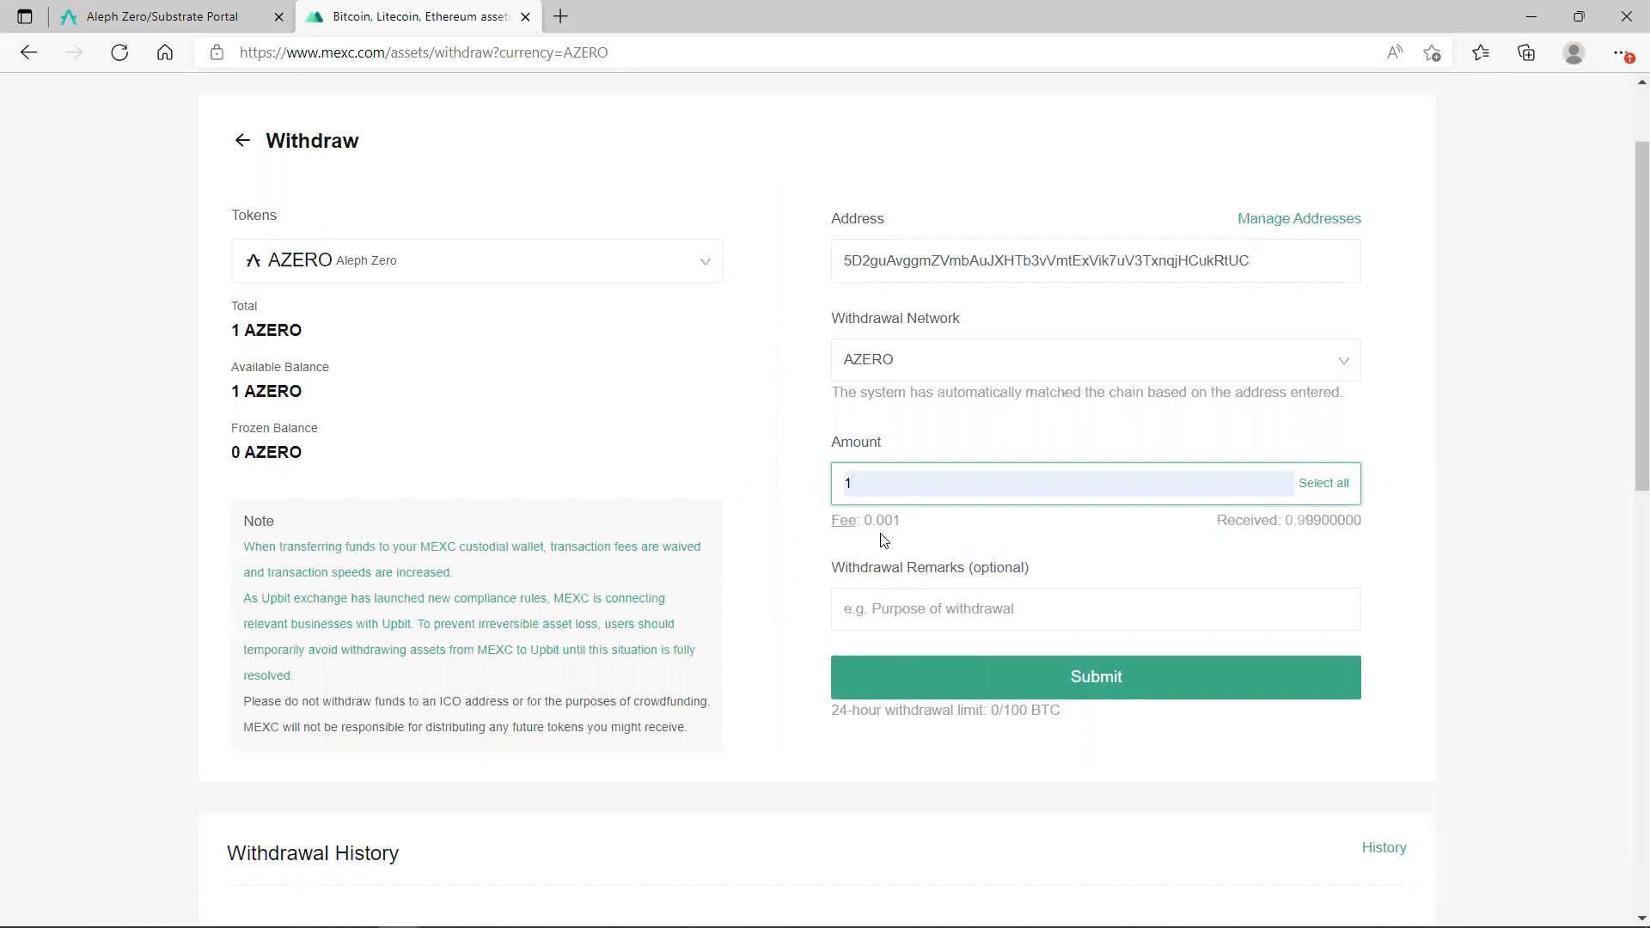
{"action": "left_click", "coordinate": [1052, 483]}
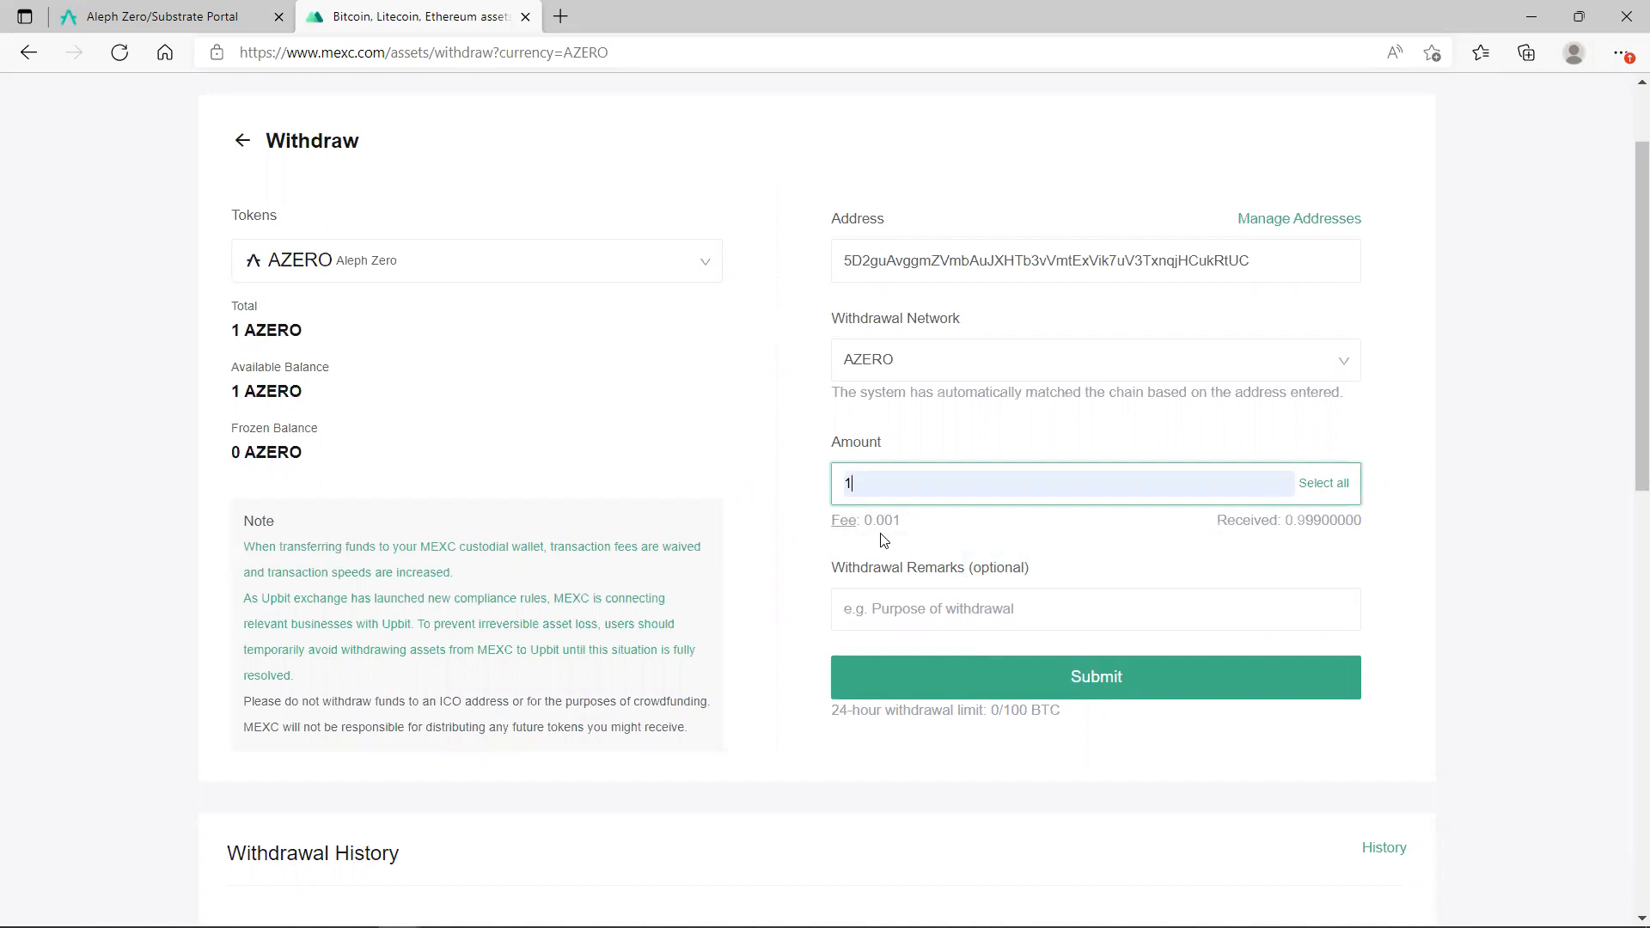
{"action": "mouse_move", "coordinate": [753, 487]}
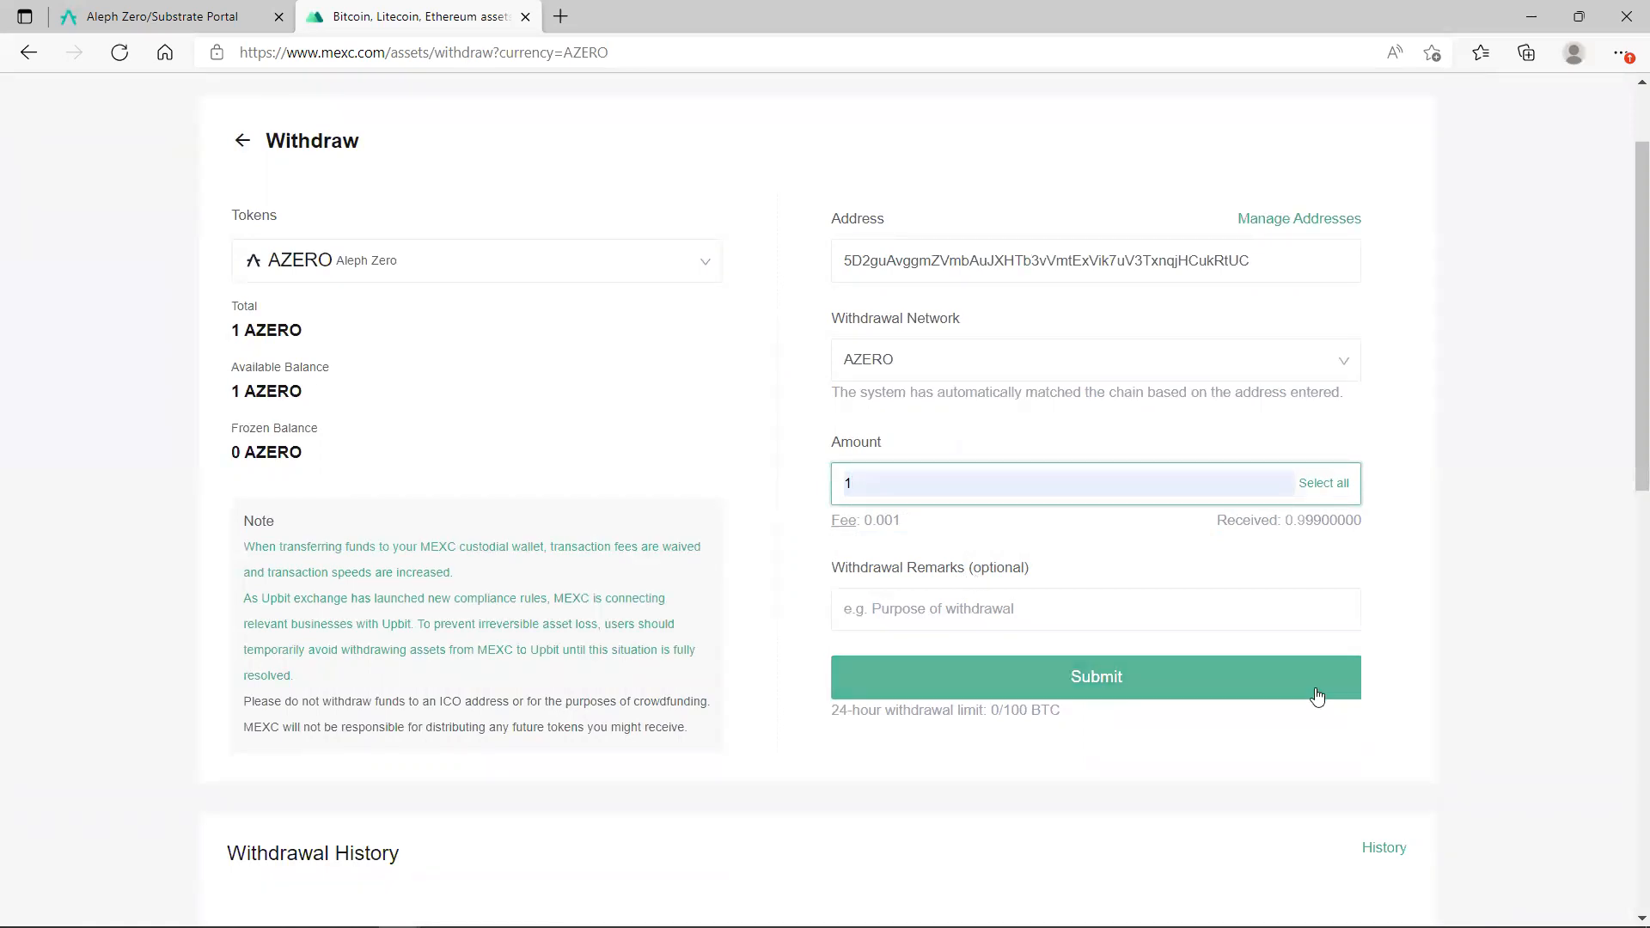
Submit the 1 AZERO withdrawal and confirm the security verification.
{"action": "left_click", "coordinate": [1095, 677]}
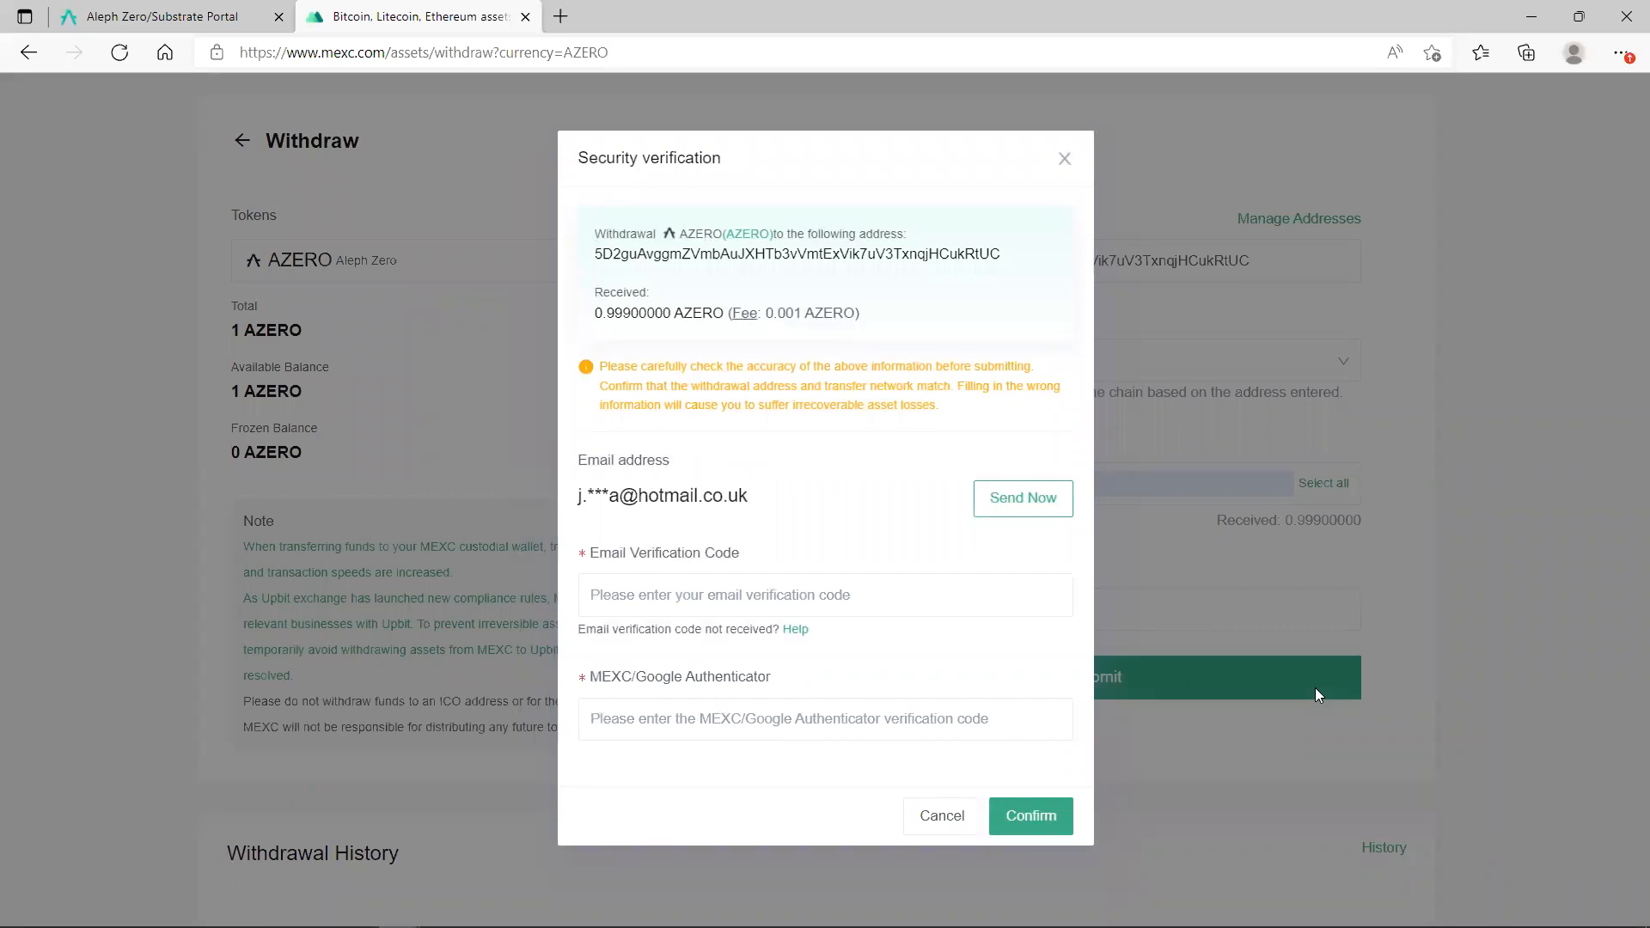
{"action": "mouse_move", "coordinate": [1155, 676]}
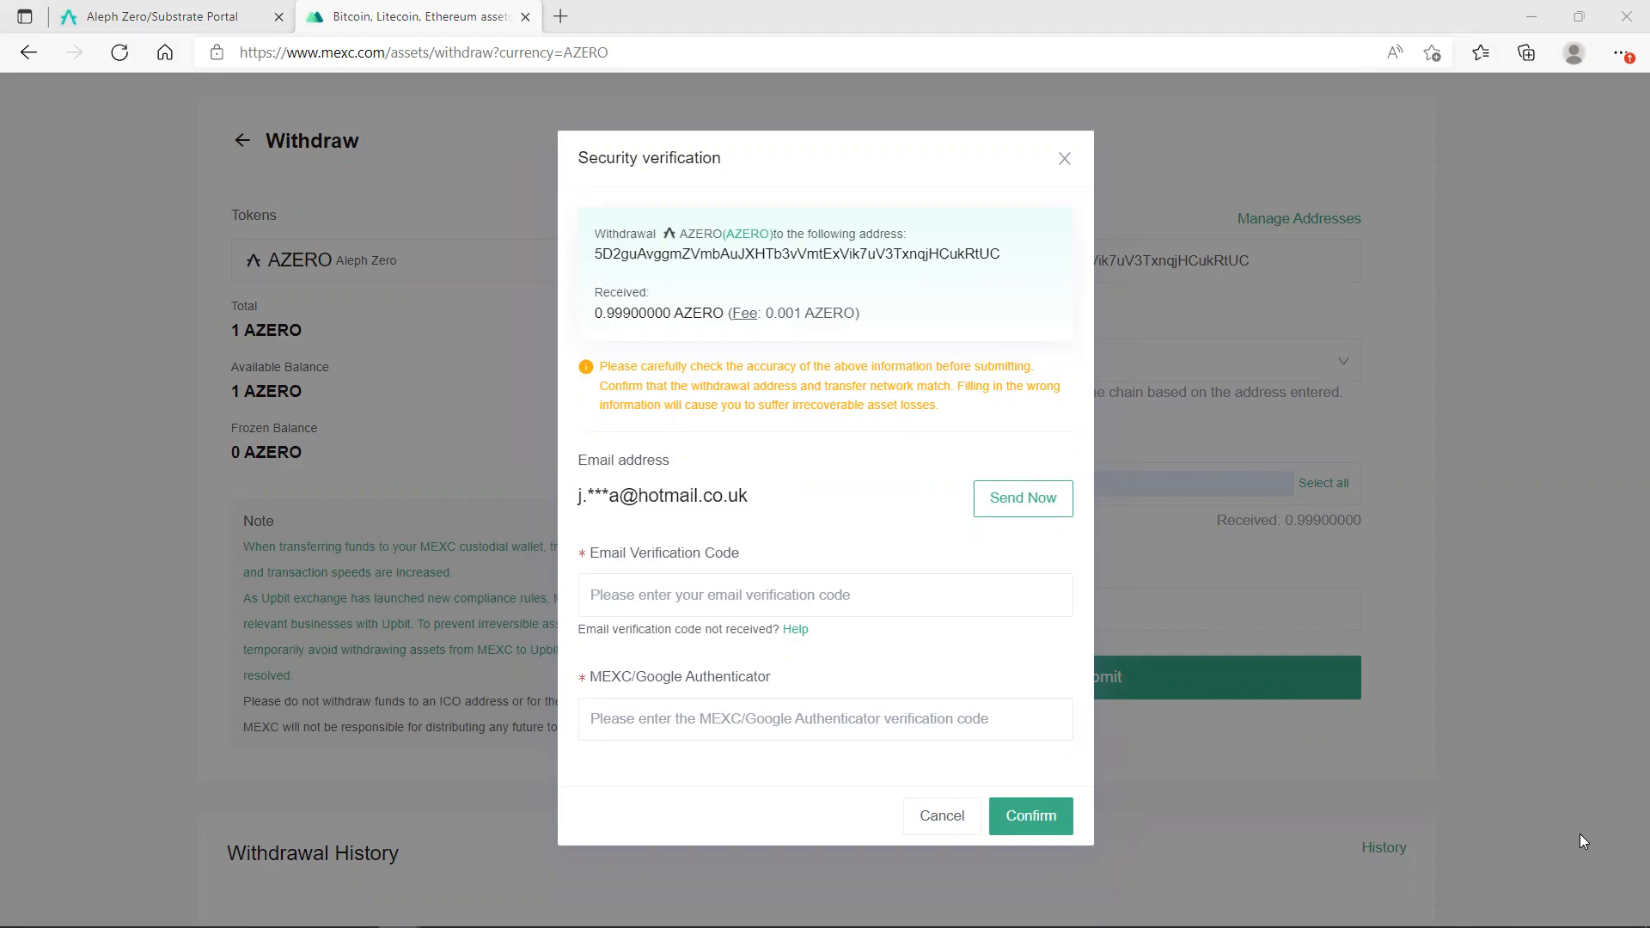
{"action": "left_click", "coordinate": [1030, 816]}
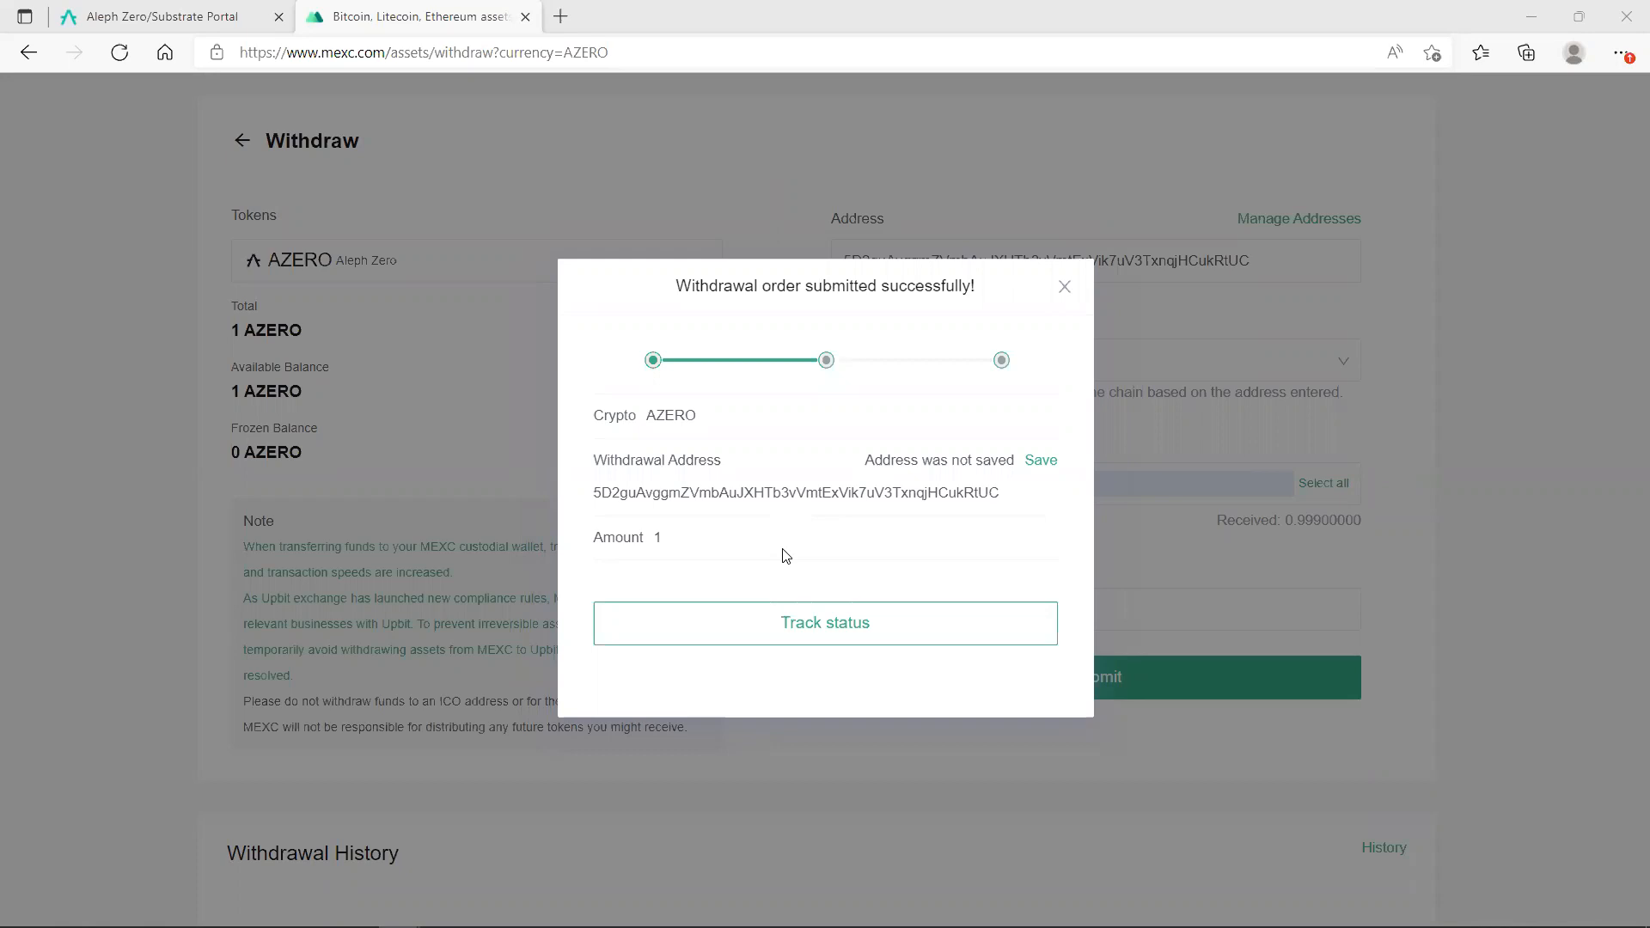
{"action": "mouse_move", "coordinate": [418, 321]}
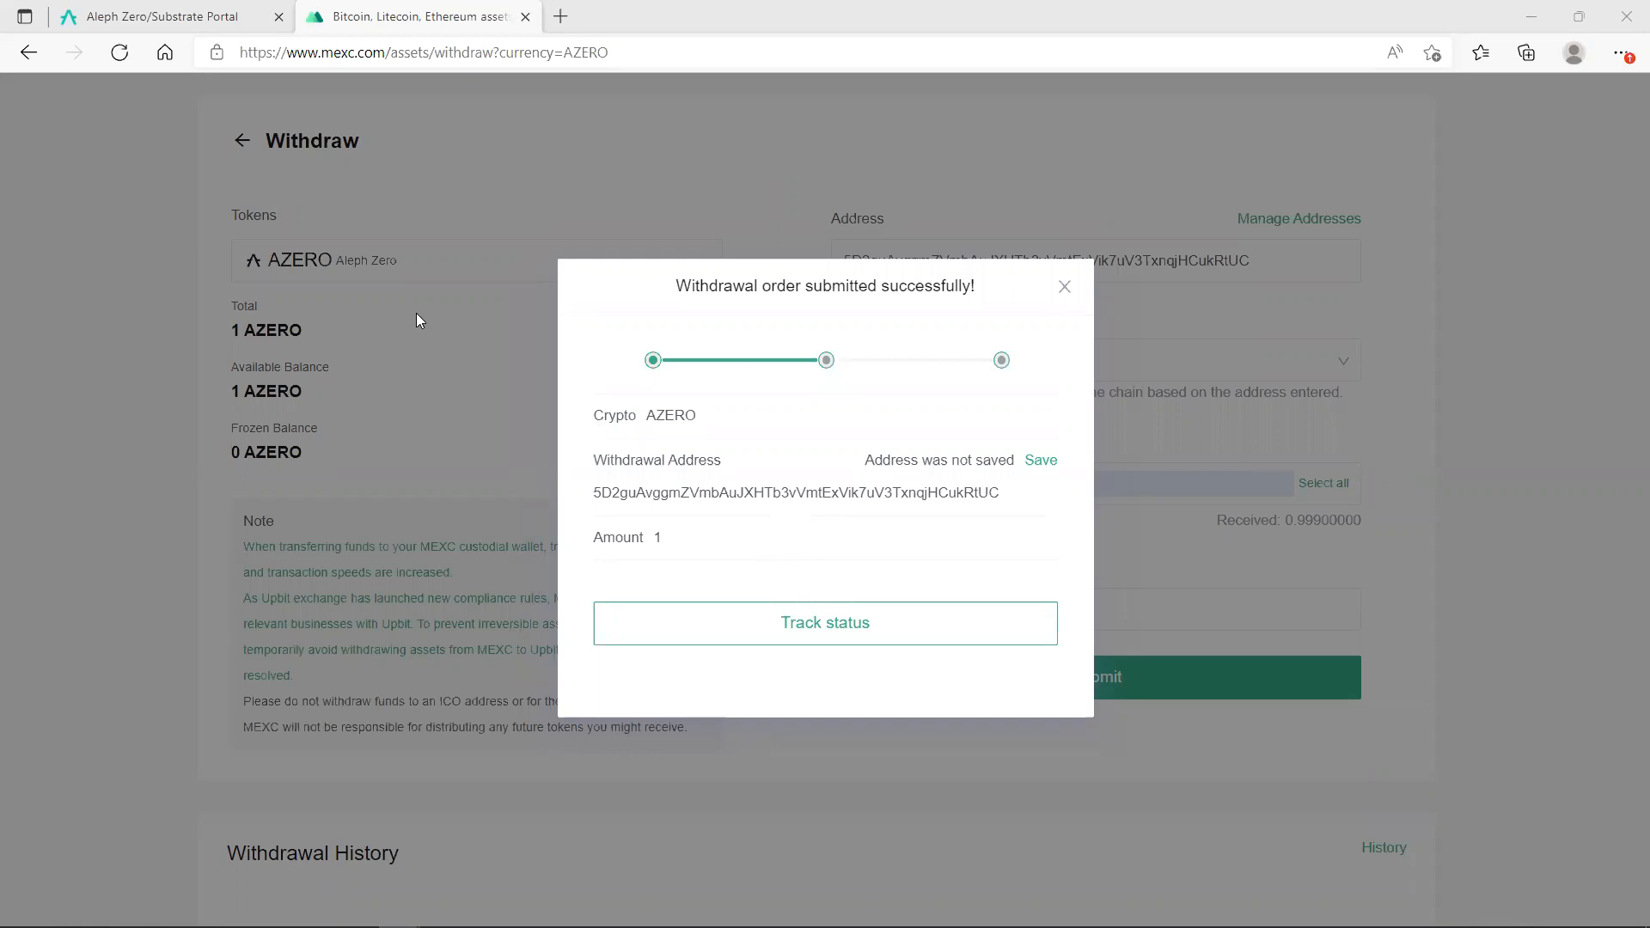
Dismiss the withdrawal success notice and return to the Aleph Zero portal tab.
{"action": "left_click", "coordinate": [158, 16]}
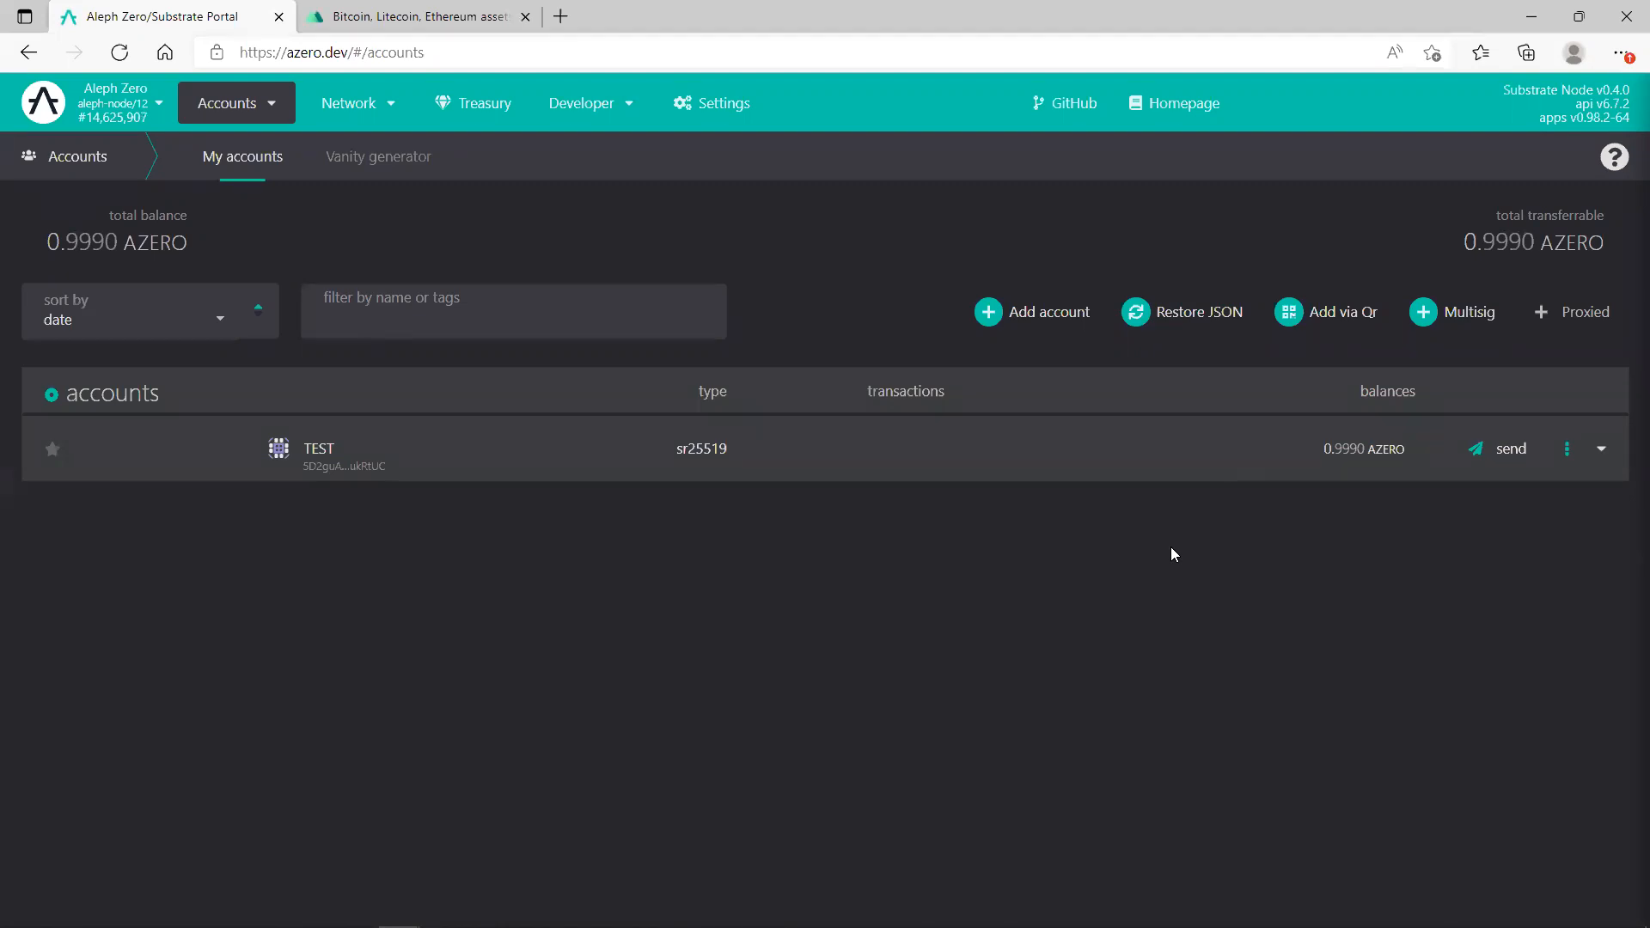
{"action": "mouse_move", "coordinate": [1112, 589]}
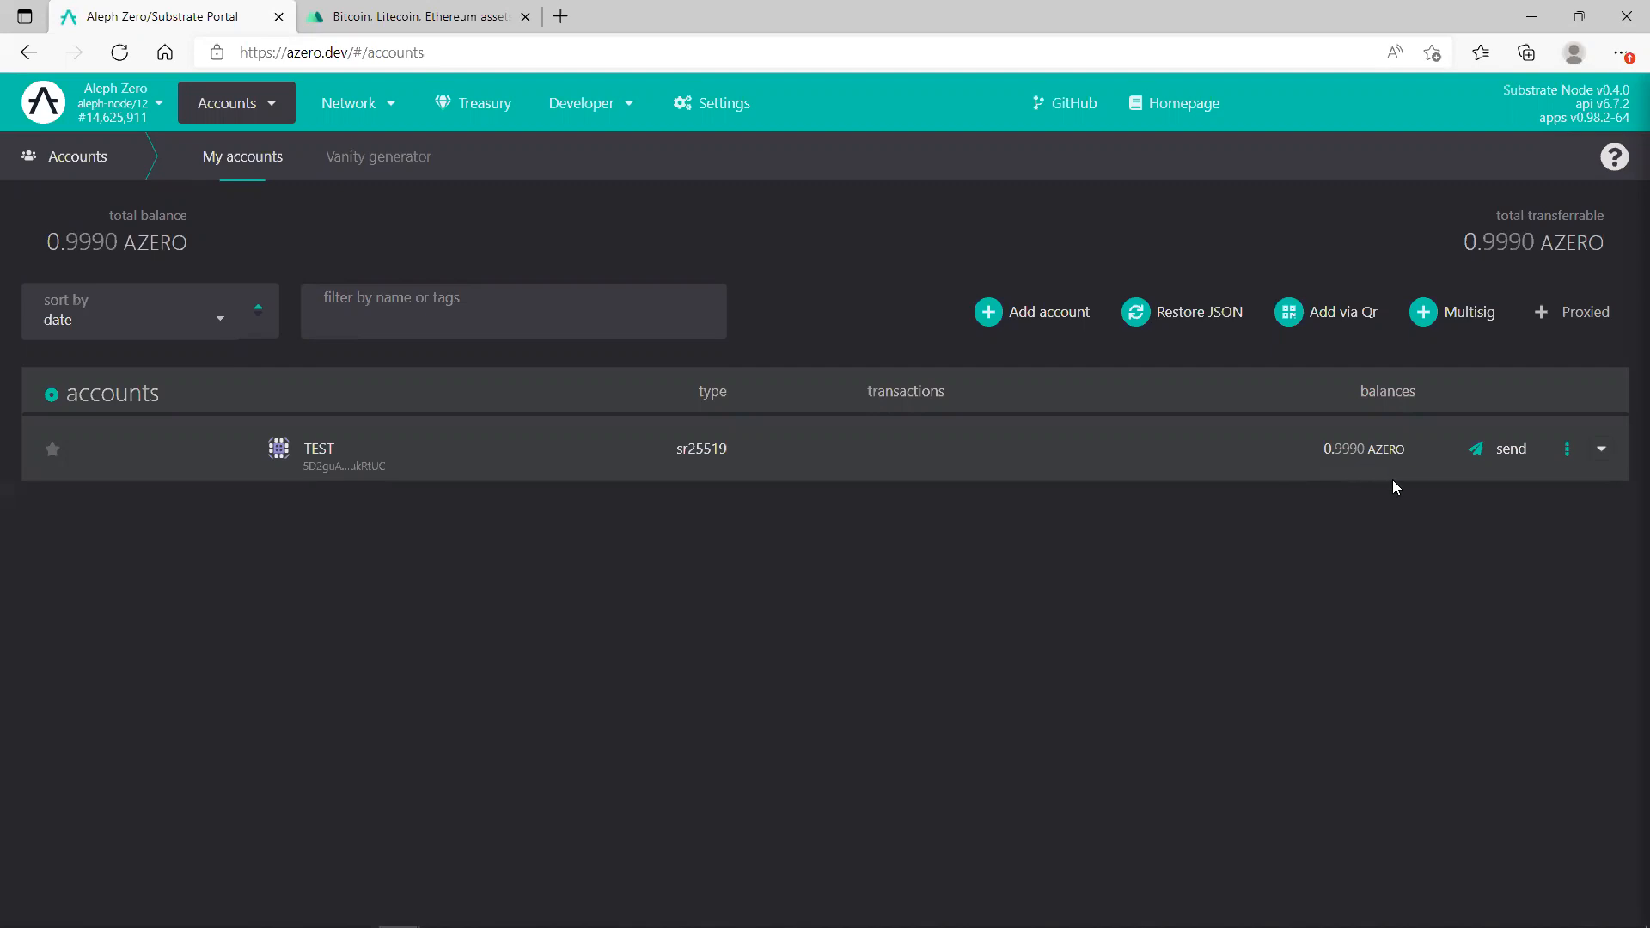
{"action": "mouse_move", "coordinate": [1140, 572]}
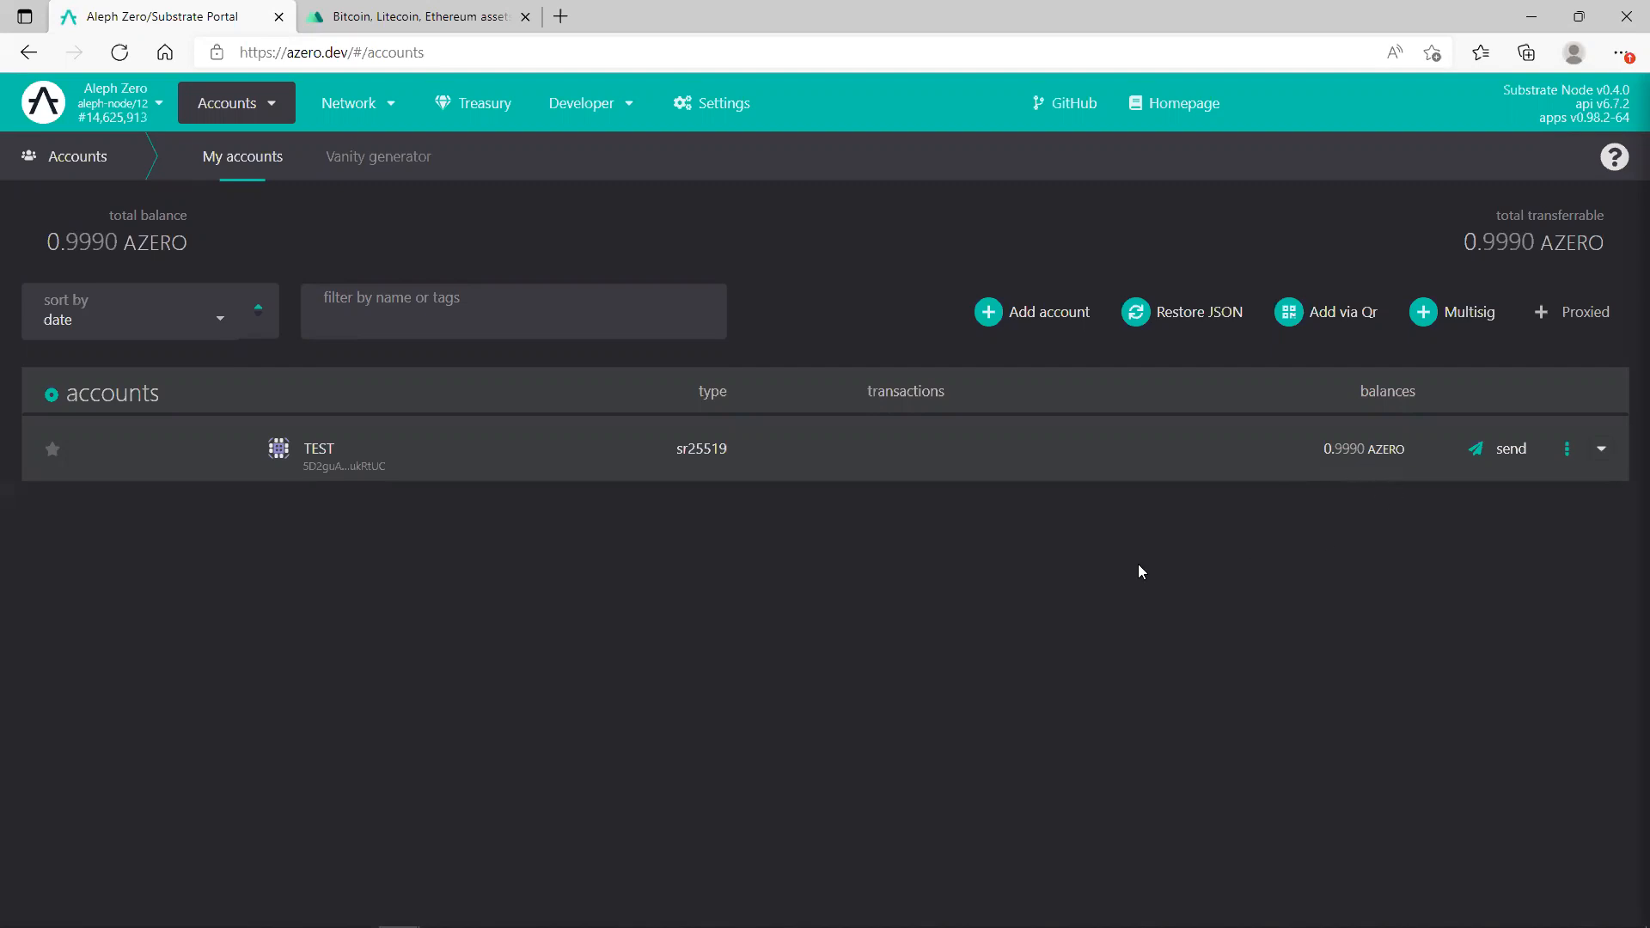
{"action": "mouse_move", "coordinate": [1355, 512]}
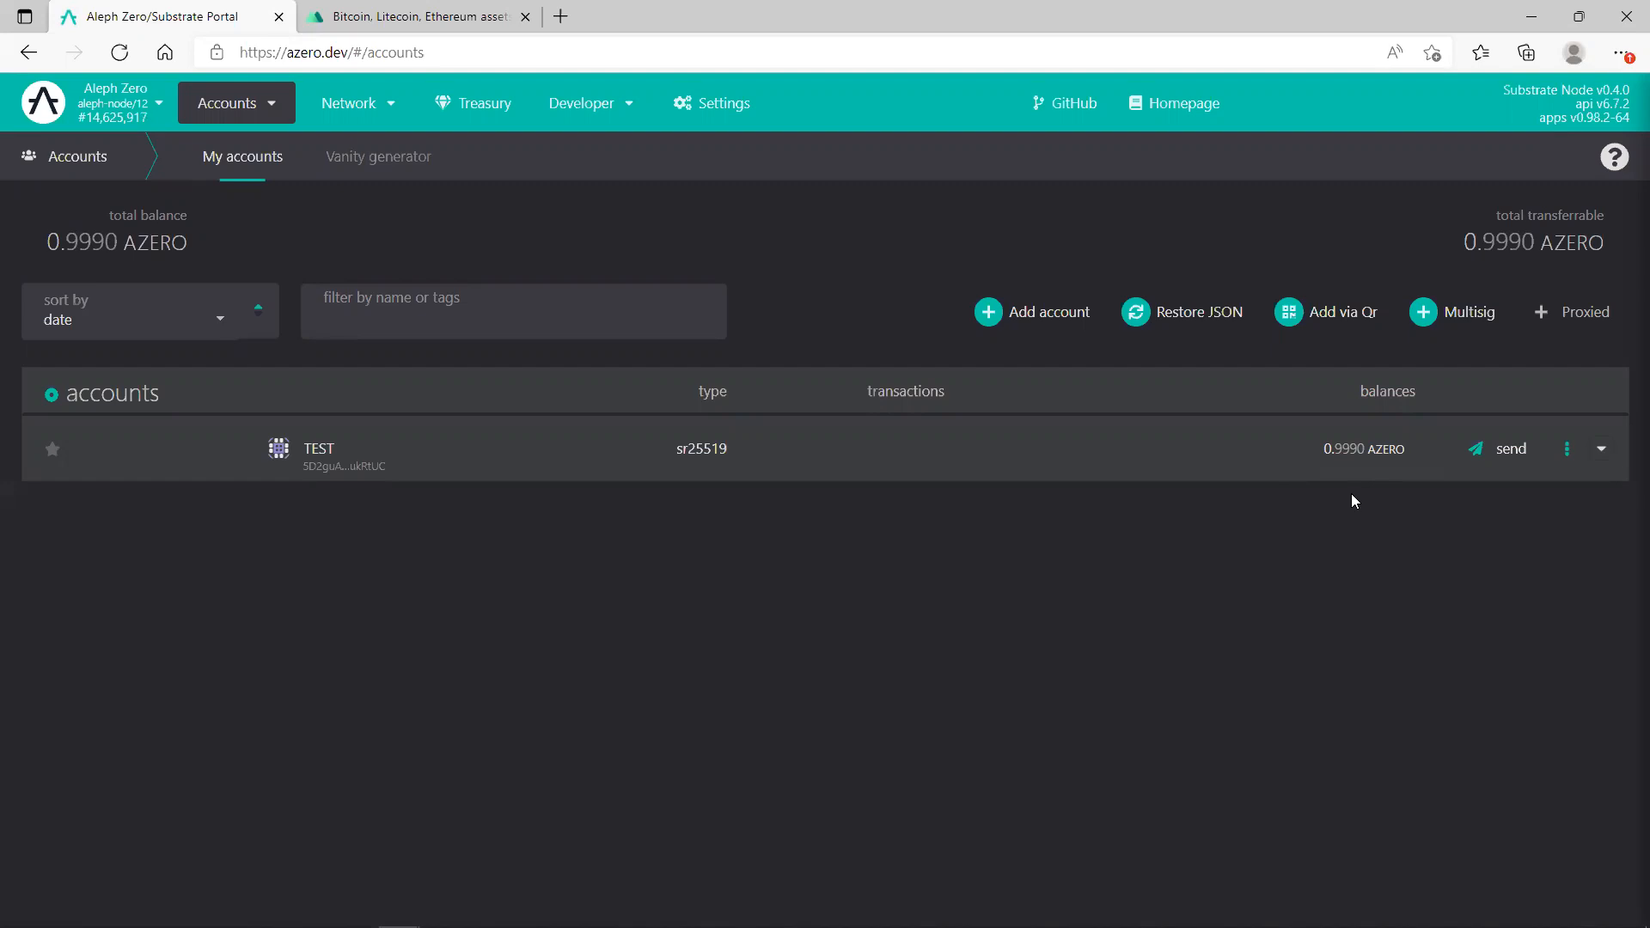
{"action": "mouse_move", "coordinate": [1117, 604]}
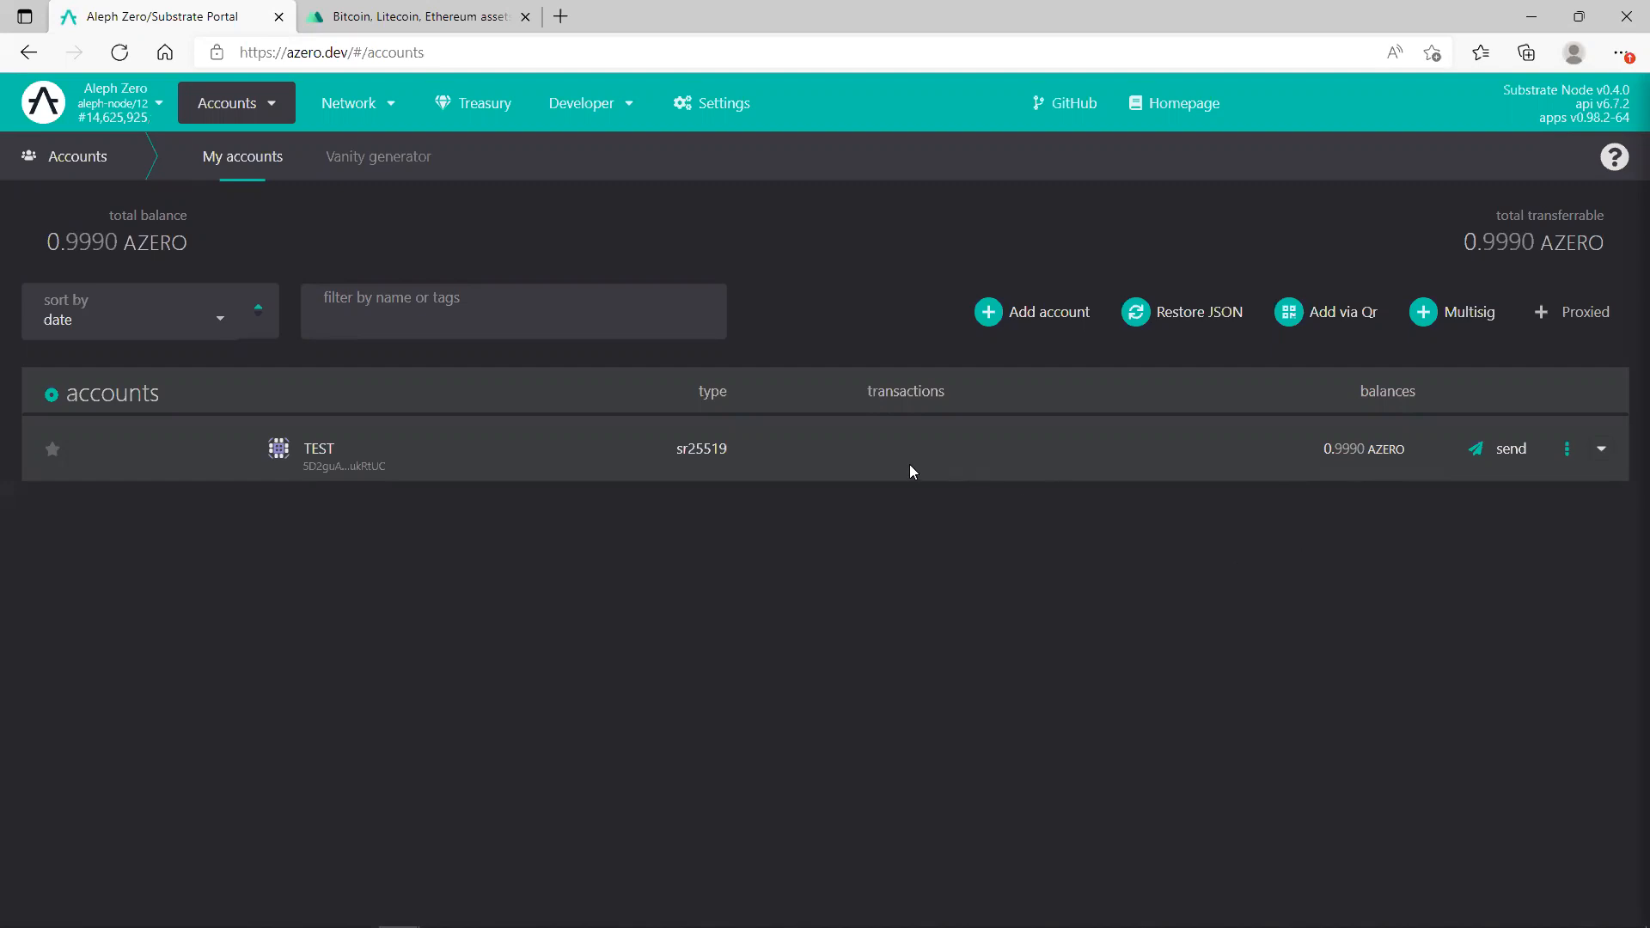
{"action": "mouse_move", "coordinate": [1488, 500]}
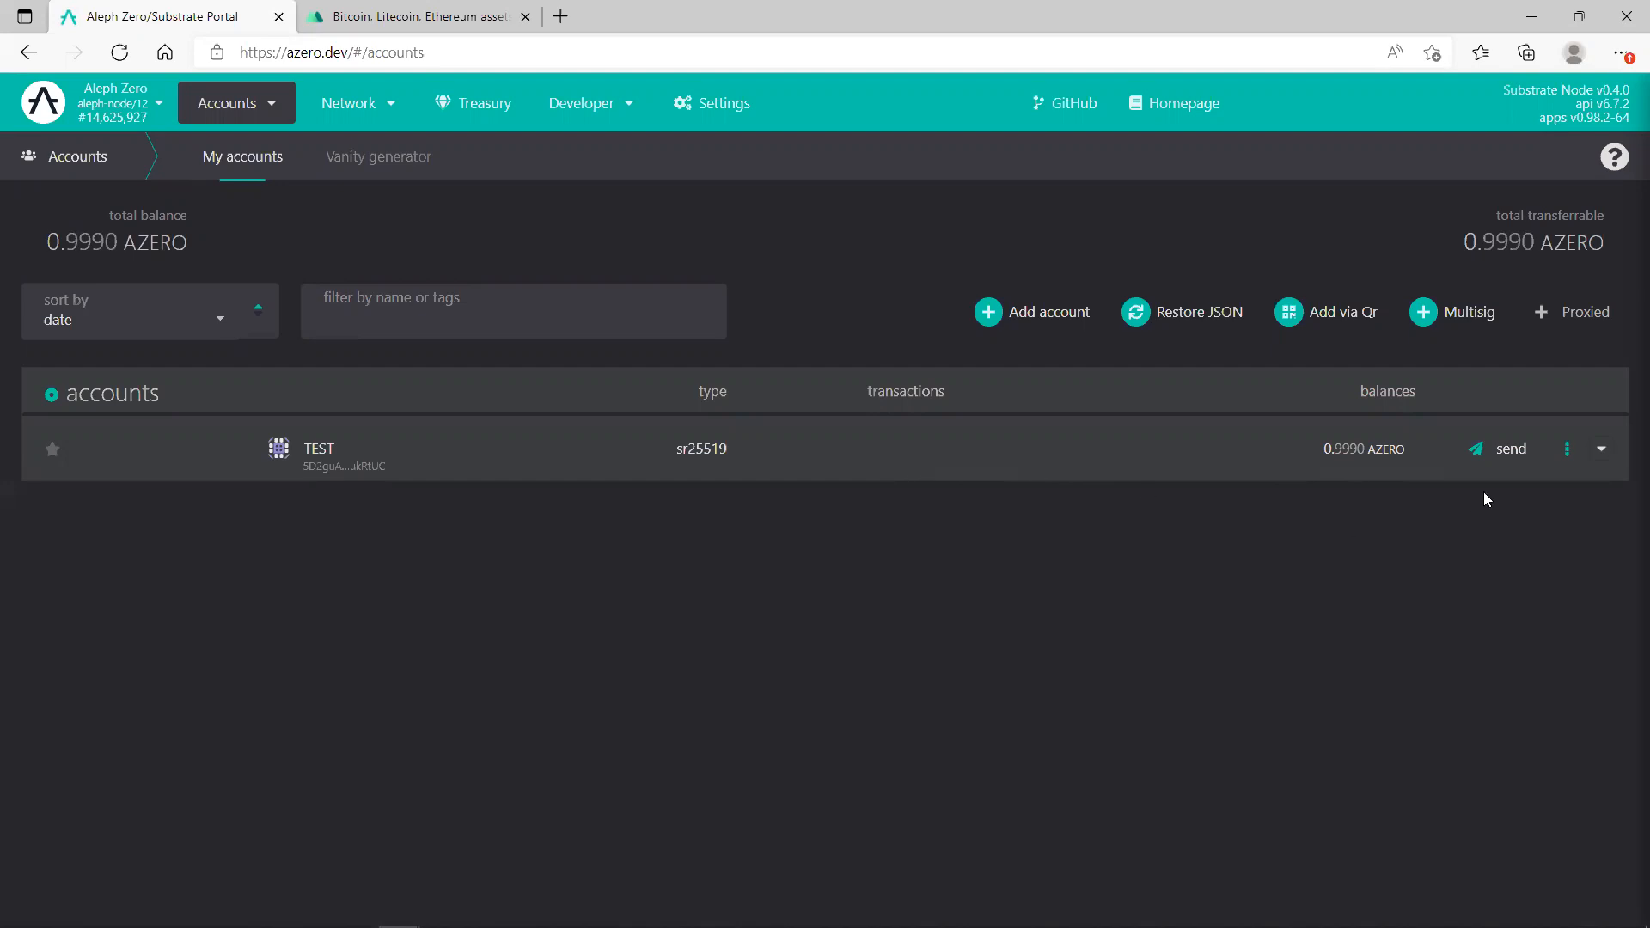
{"action": "mouse_move", "coordinate": [1496, 448]}
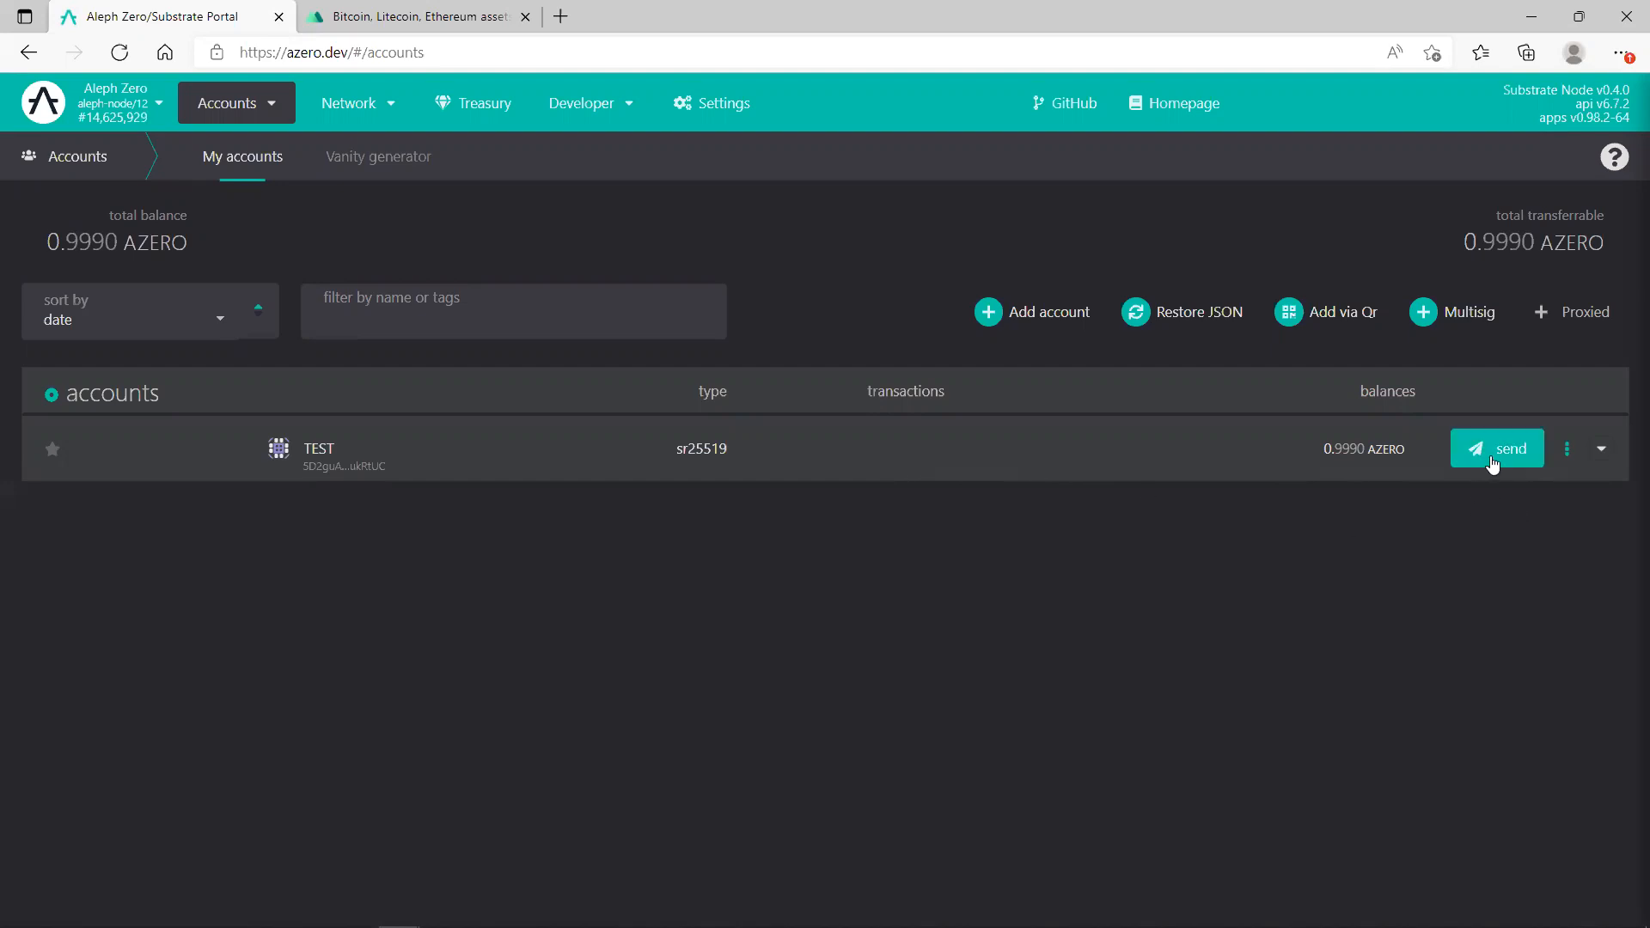
{"action": "mouse_move", "coordinate": [1570, 618]}
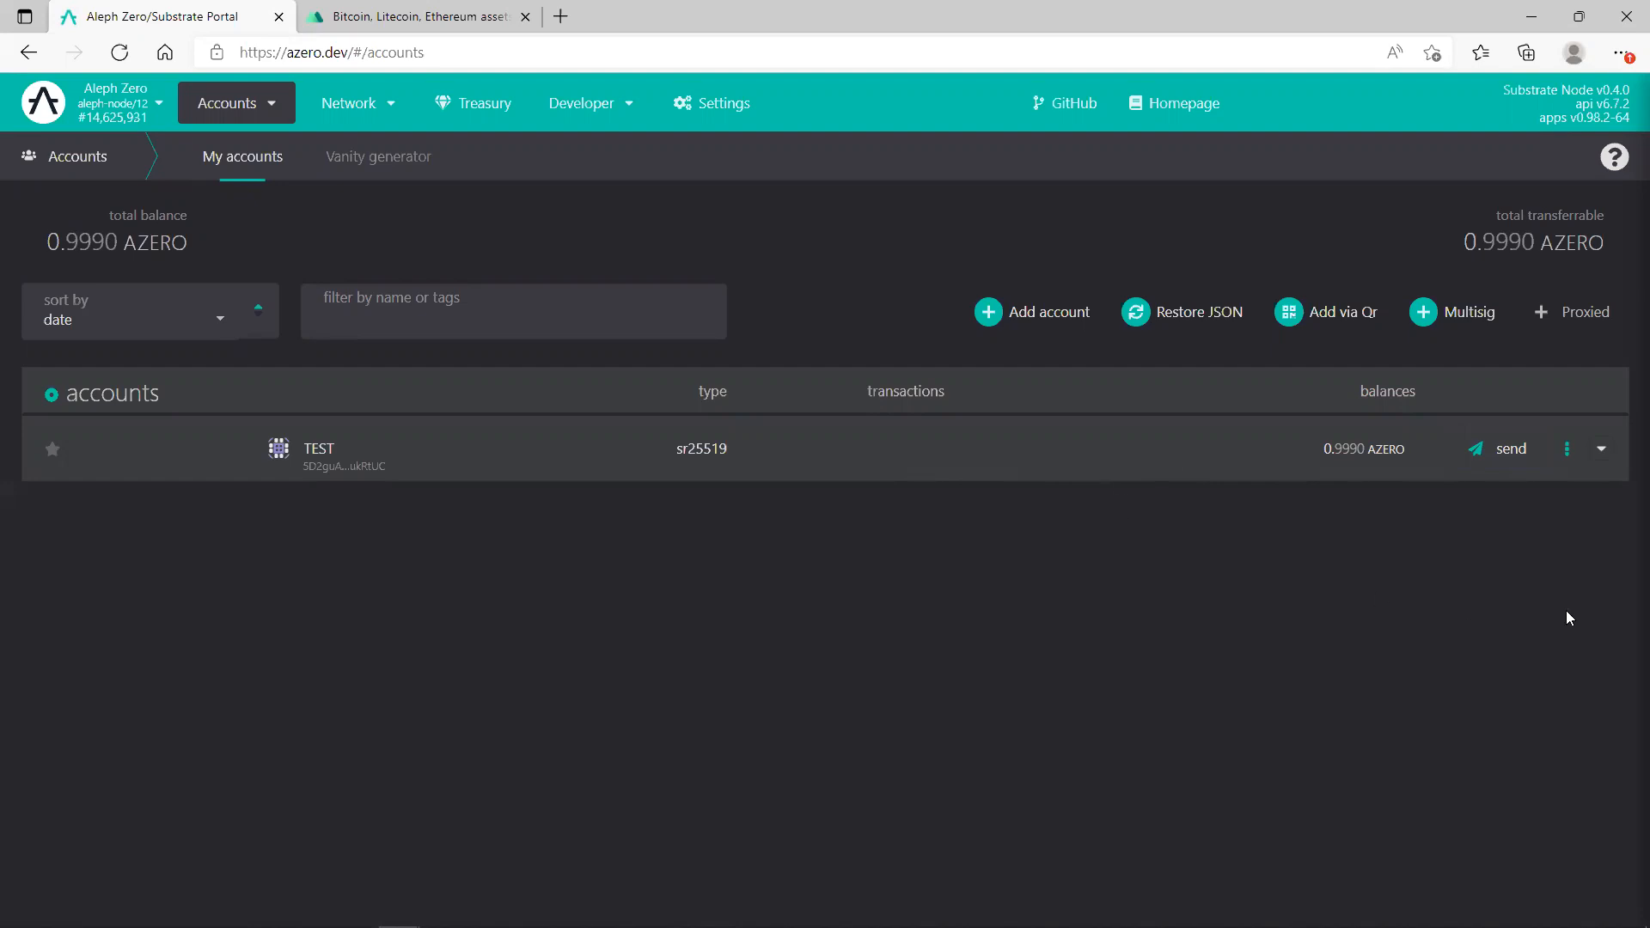
{"action": "mouse_move", "coordinate": [726, 550]}
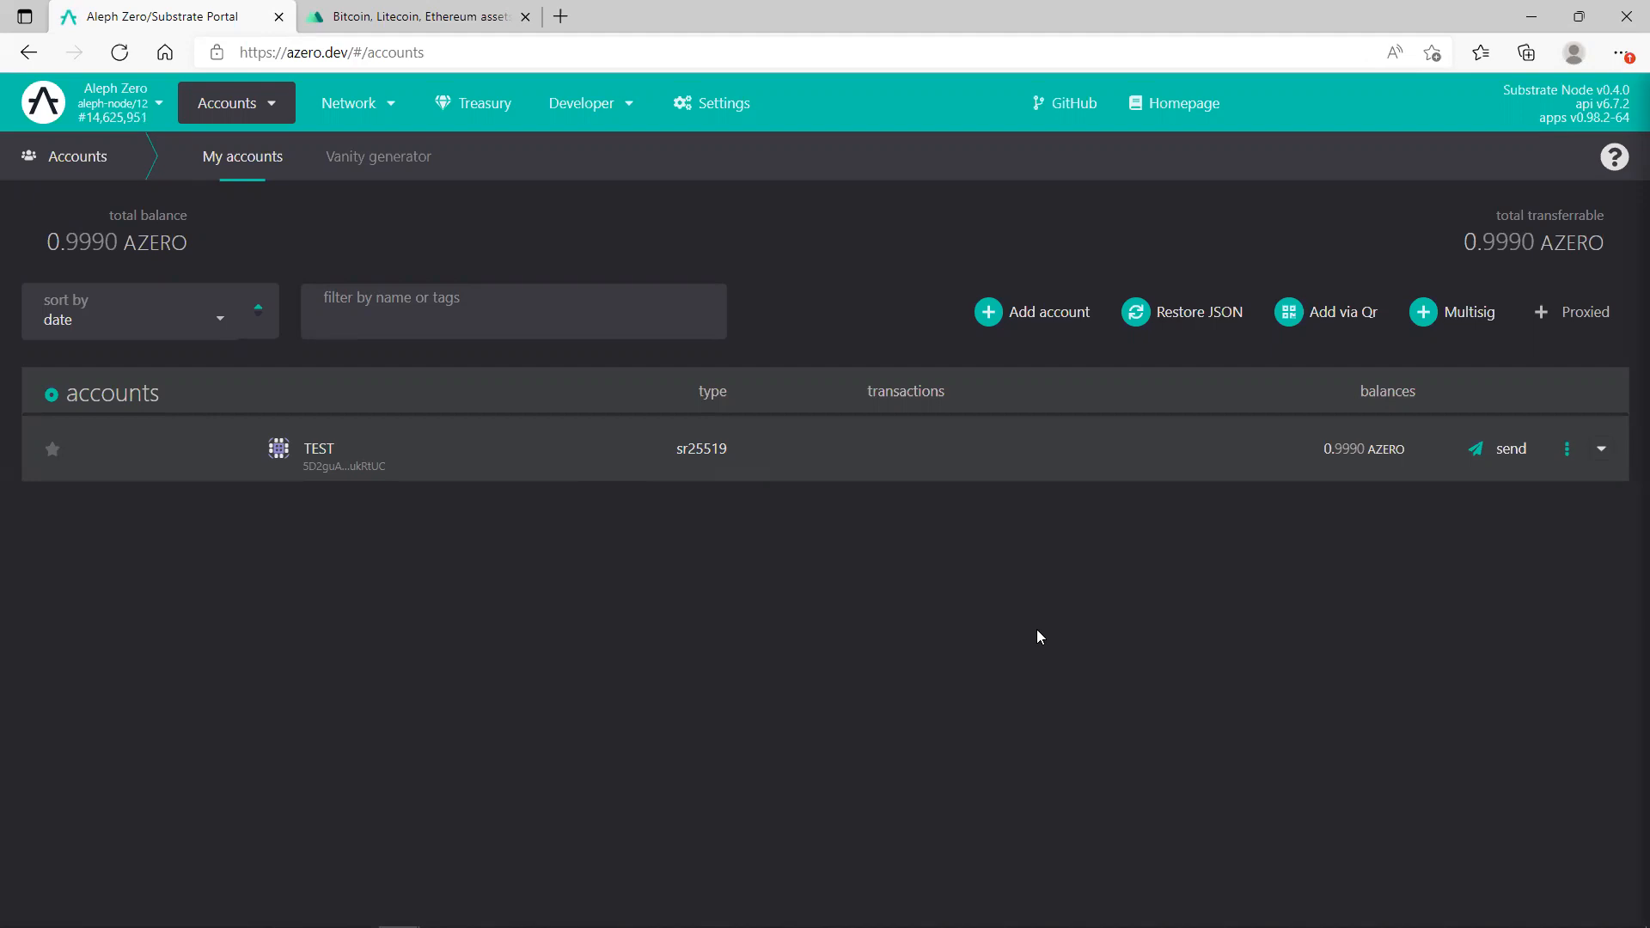
{"action": "mouse_move", "coordinate": [1611, 850]}
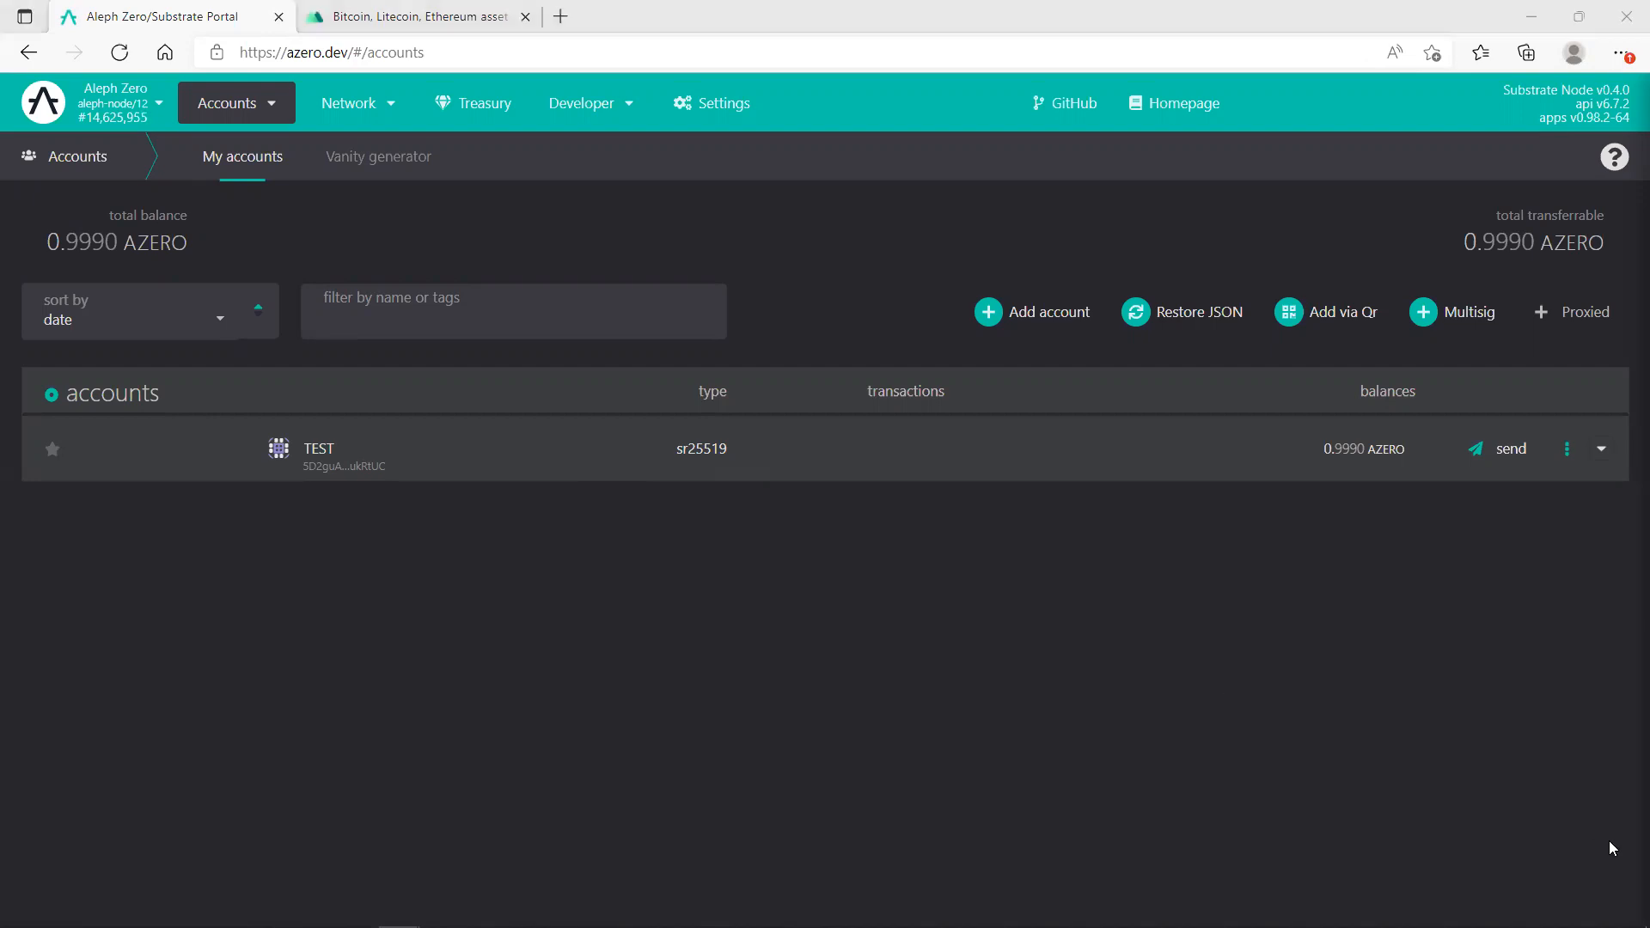